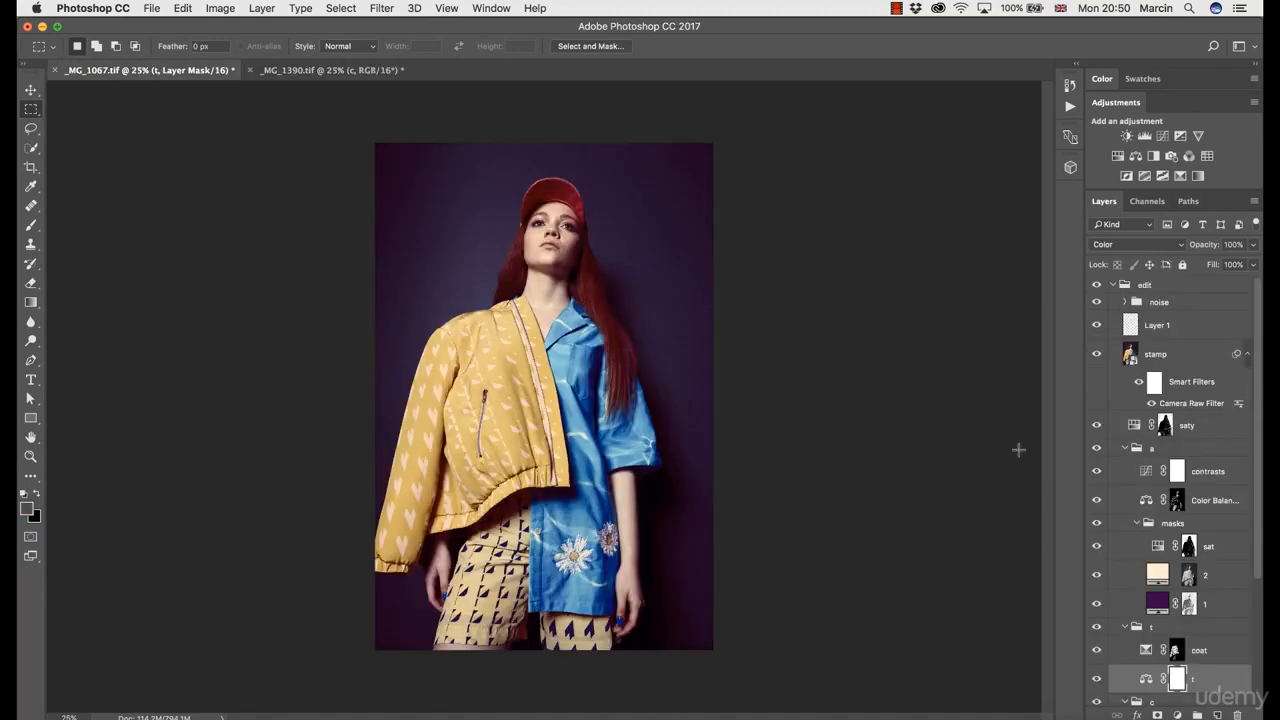
- On the reference photo, collapse group c and hide the stamp and saty layers
{"action": "scroll", "scroll_direction": "down", "scroll_amount": 3}
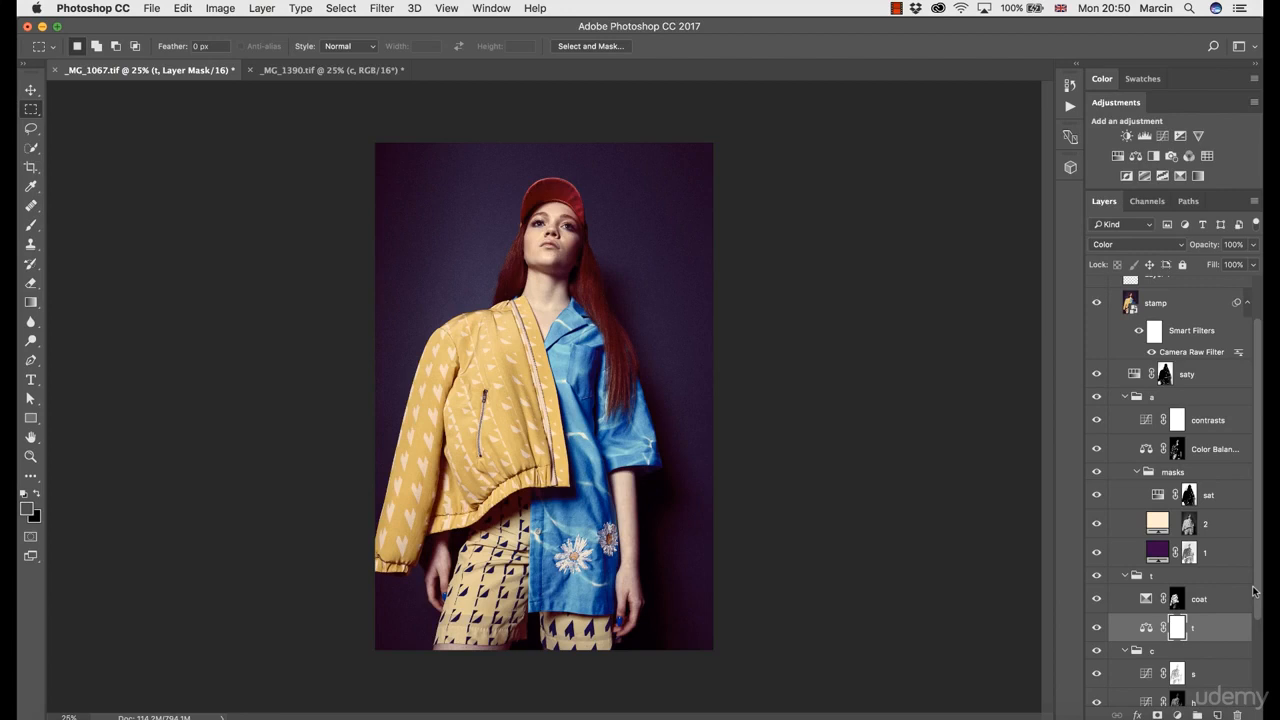
{"action": "left_click", "coordinate": [325, 70]}
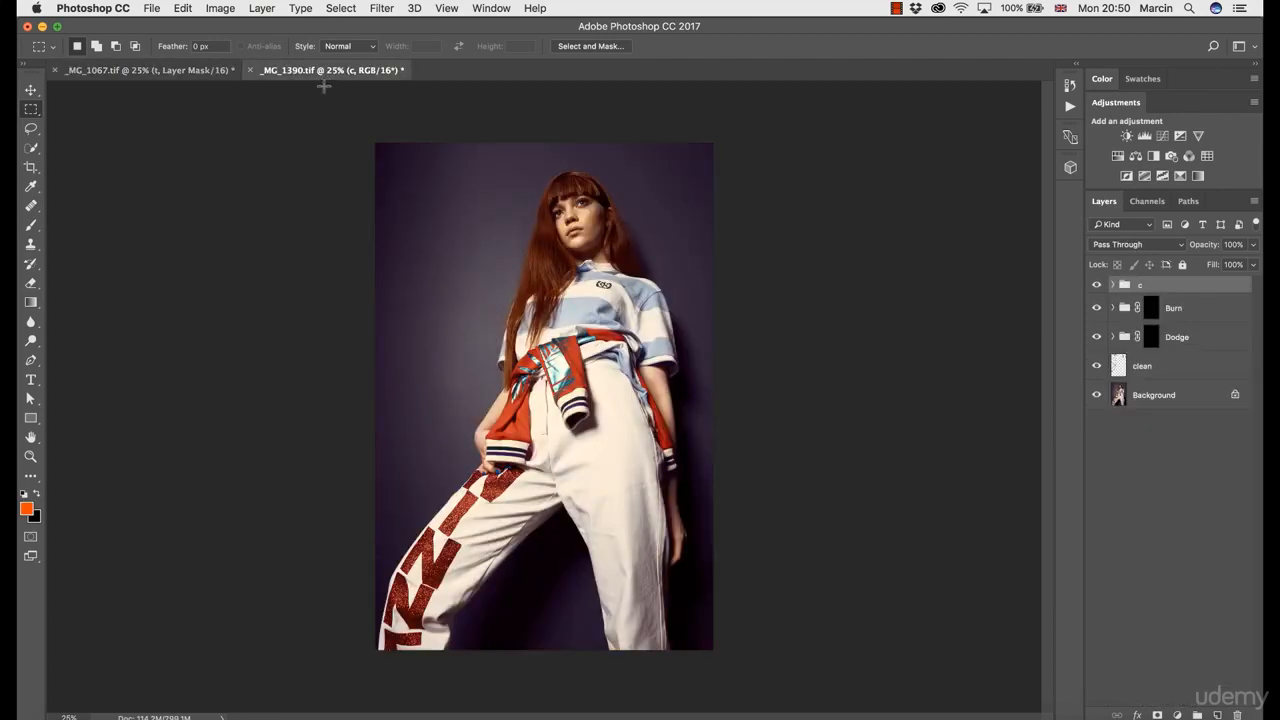
{"action": "mouse_move", "coordinate": [435, 182]}
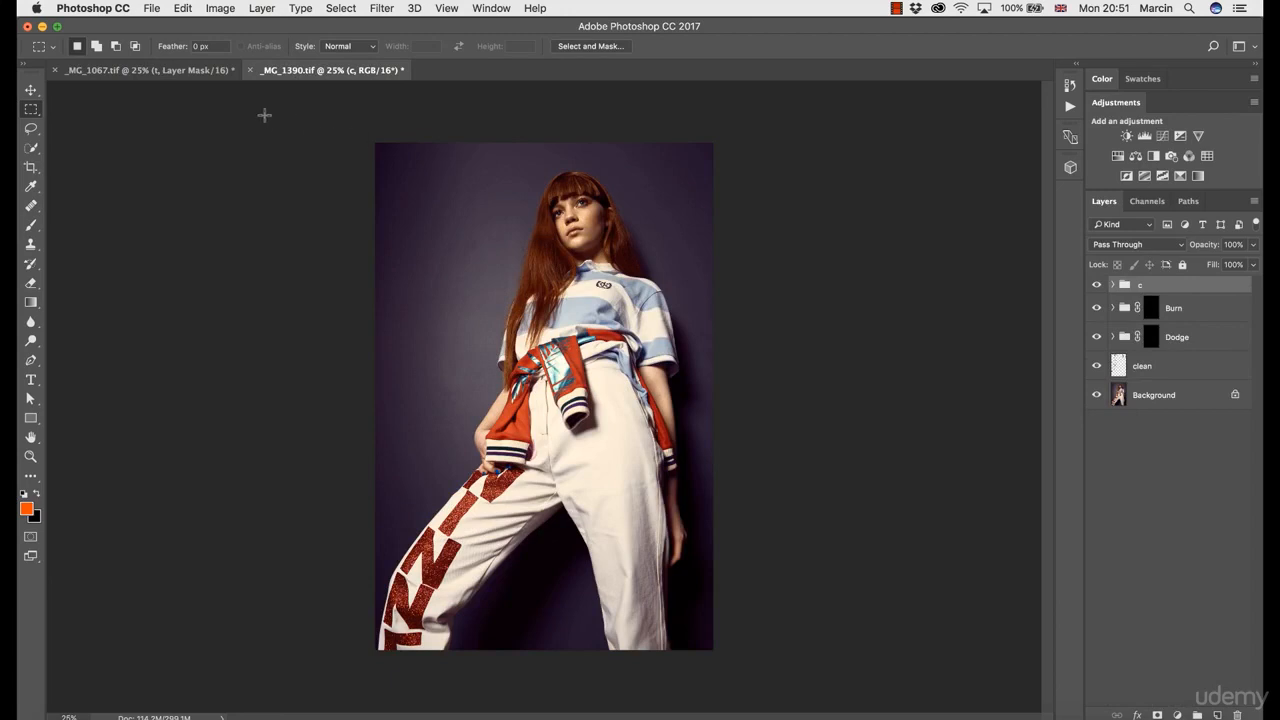
{"action": "mouse_move", "coordinate": [233, 112]}
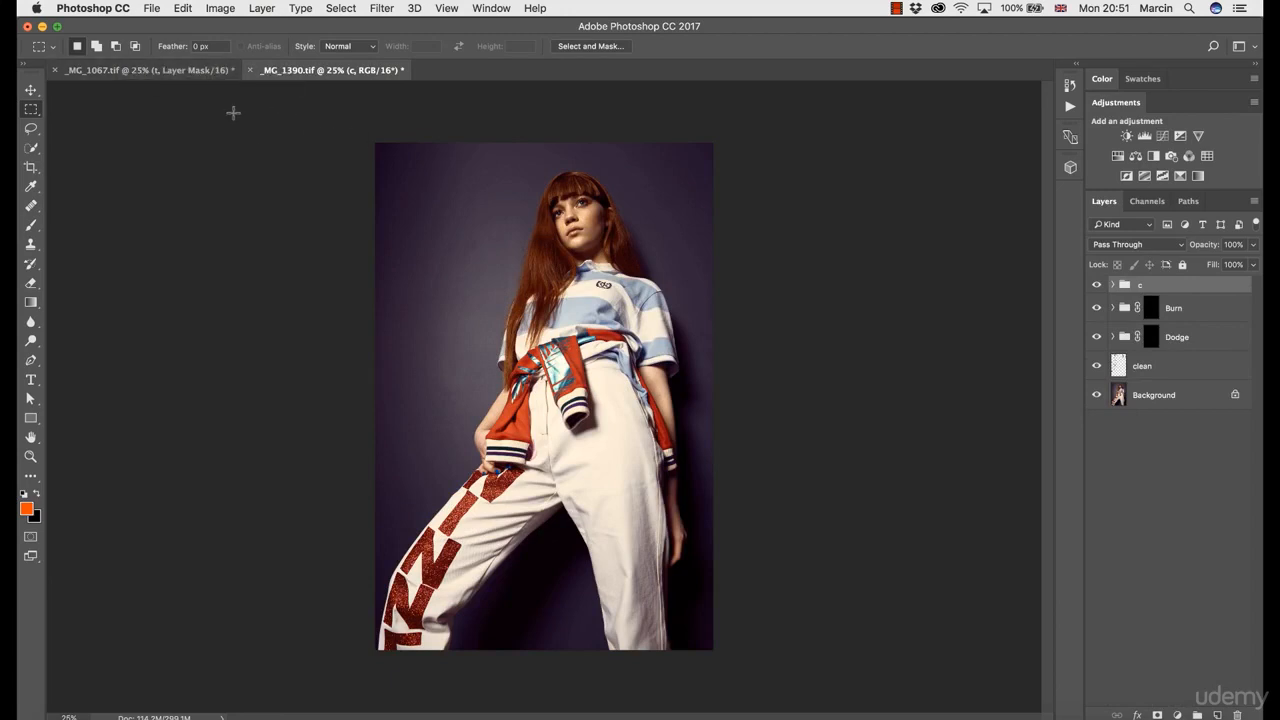
{"action": "left_click", "coordinate": [145, 69]}
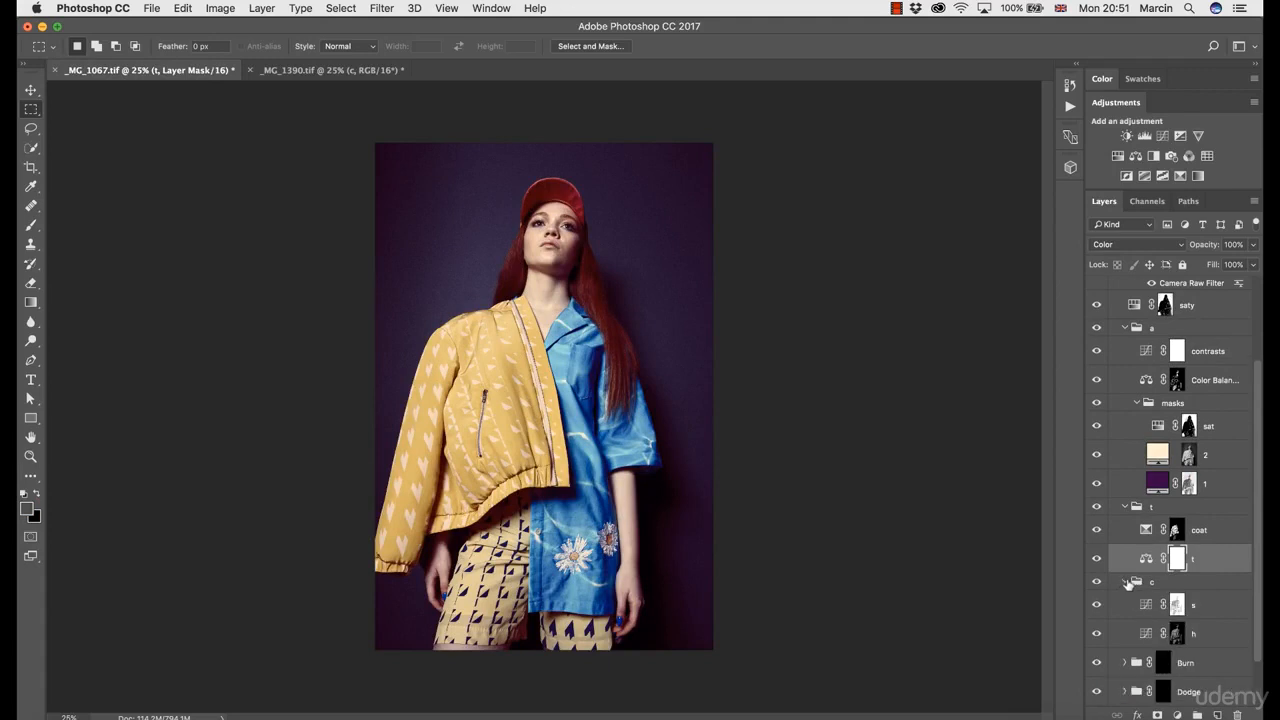
{"action": "left_click", "coordinate": [1124, 581]}
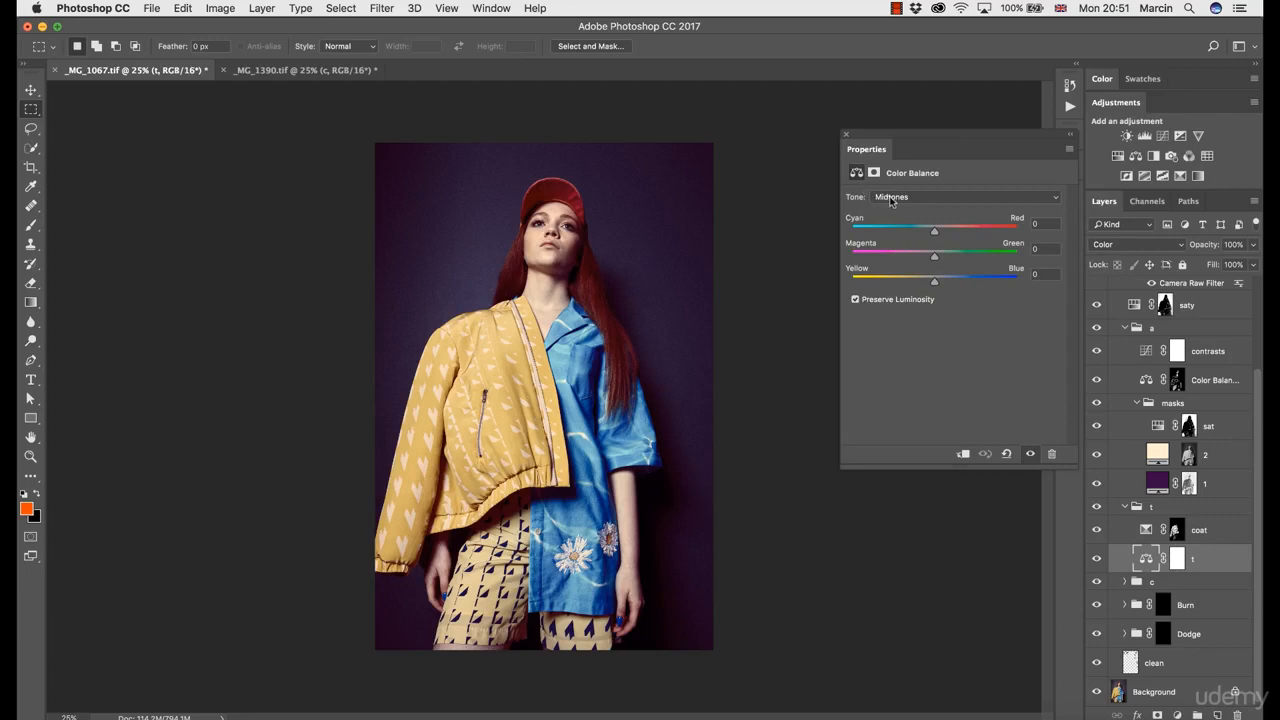
{"action": "scroll", "scroll_direction": "up", "scroll_amount": 3}
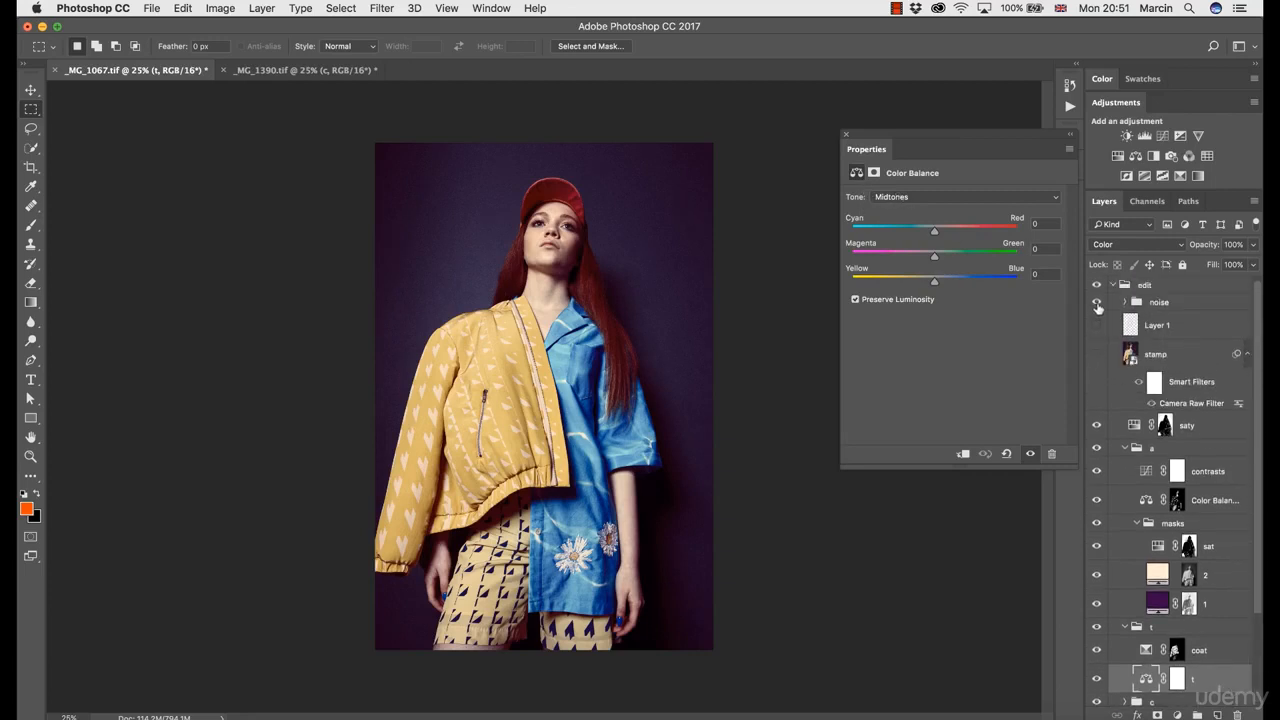
{"action": "scroll", "scroll_direction": "down", "scroll_amount": 3}
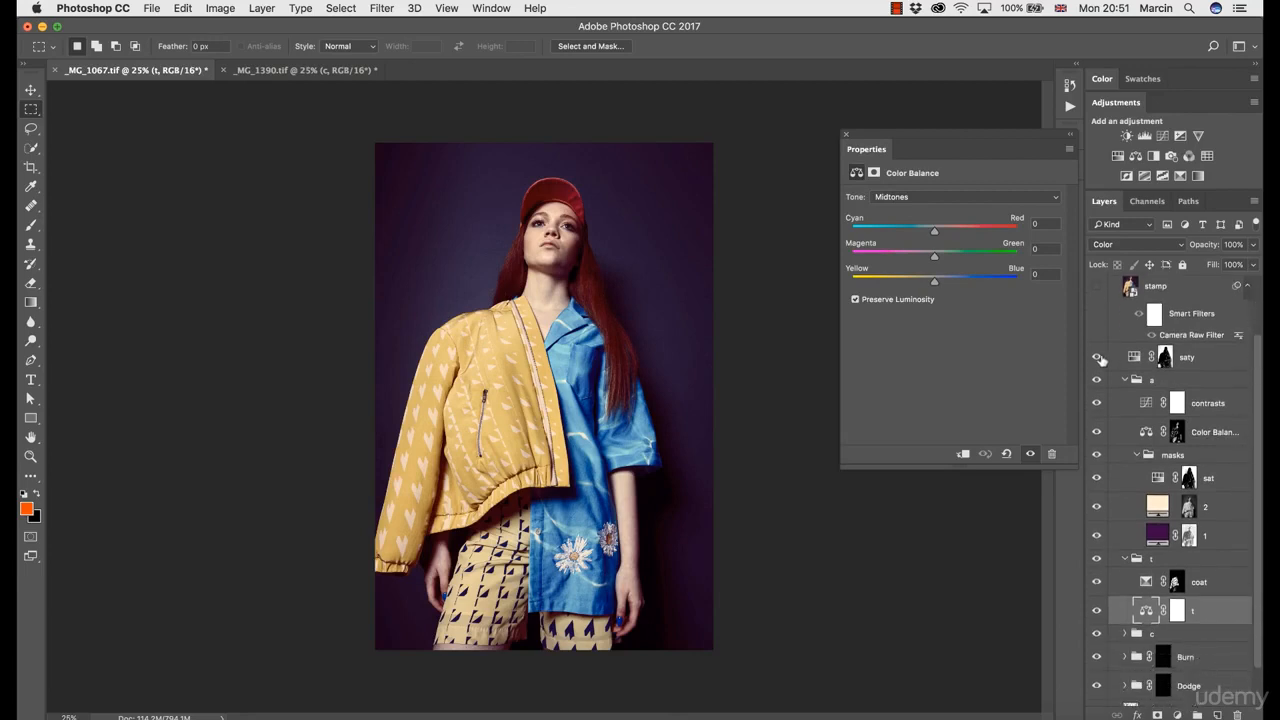
{"action": "left_click", "coordinate": [1097, 357]}
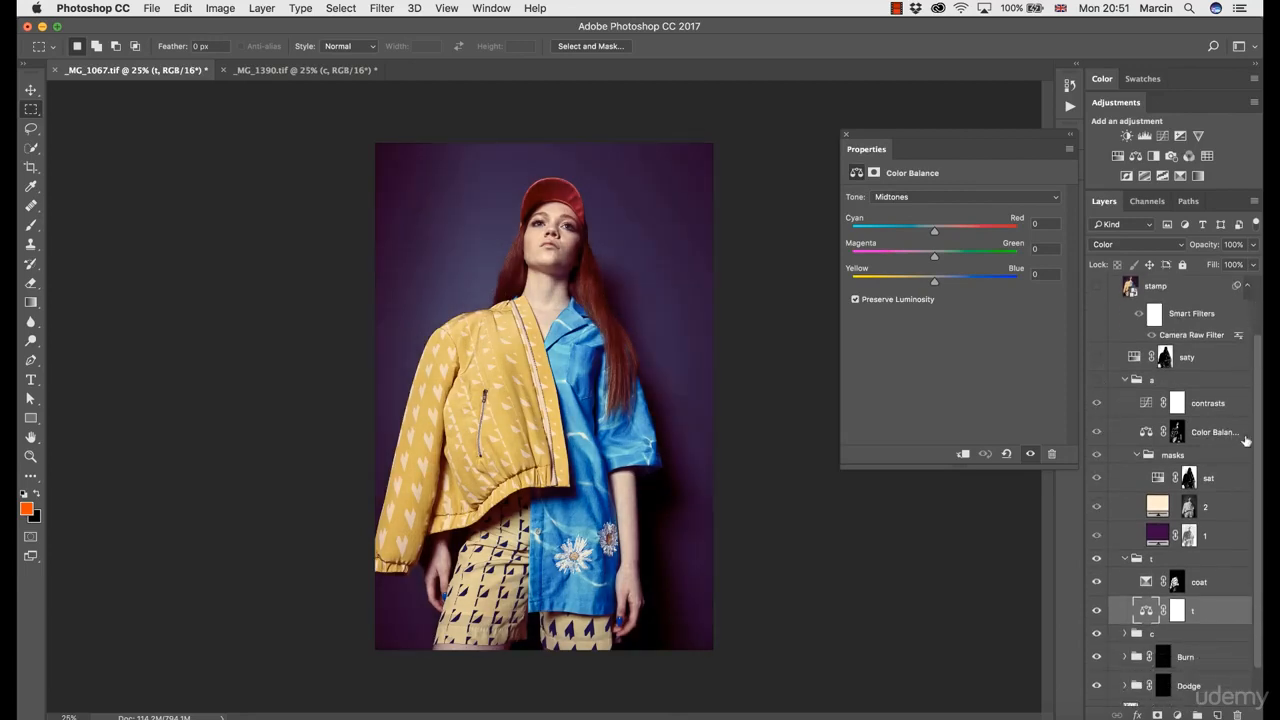
{"action": "scroll", "scroll_direction": "down", "scroll_amount": 3}
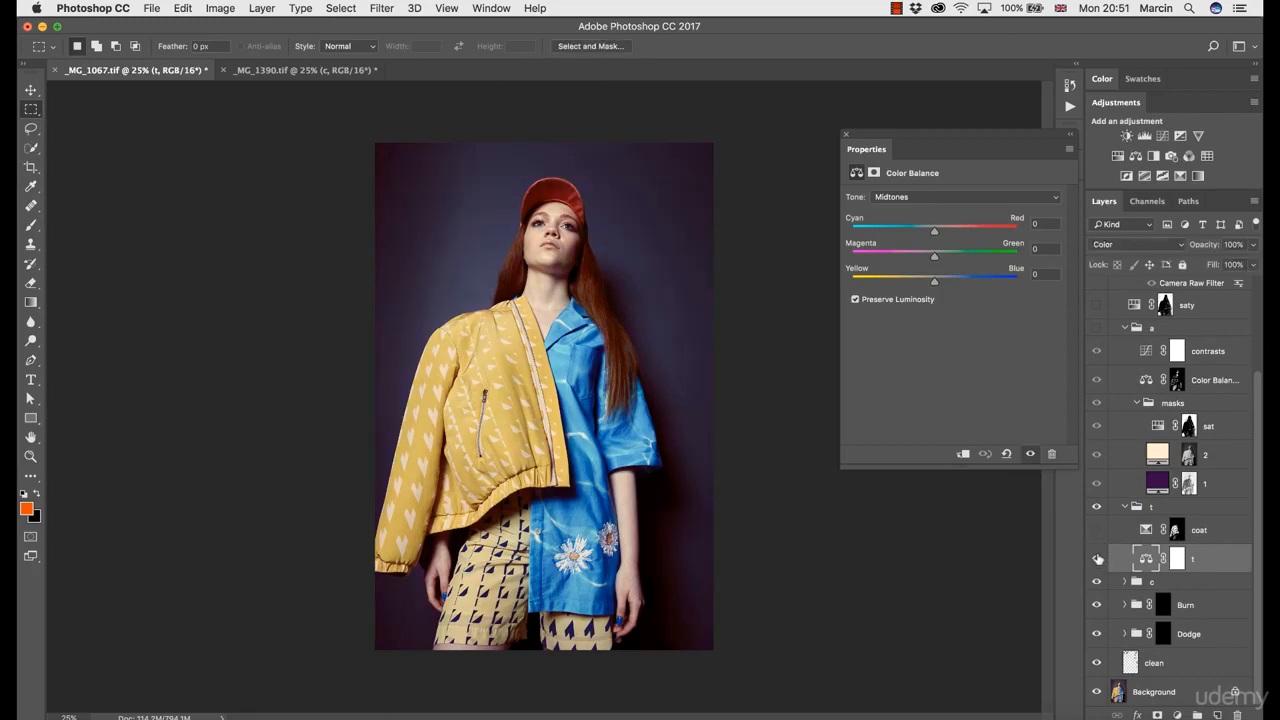
- Read the reference's Shadows balance (Magenta −7, Blue +5), toggle layer t, then show _MG_1390.tif
{"action": "left_click", "coordinate": [964, 196]}
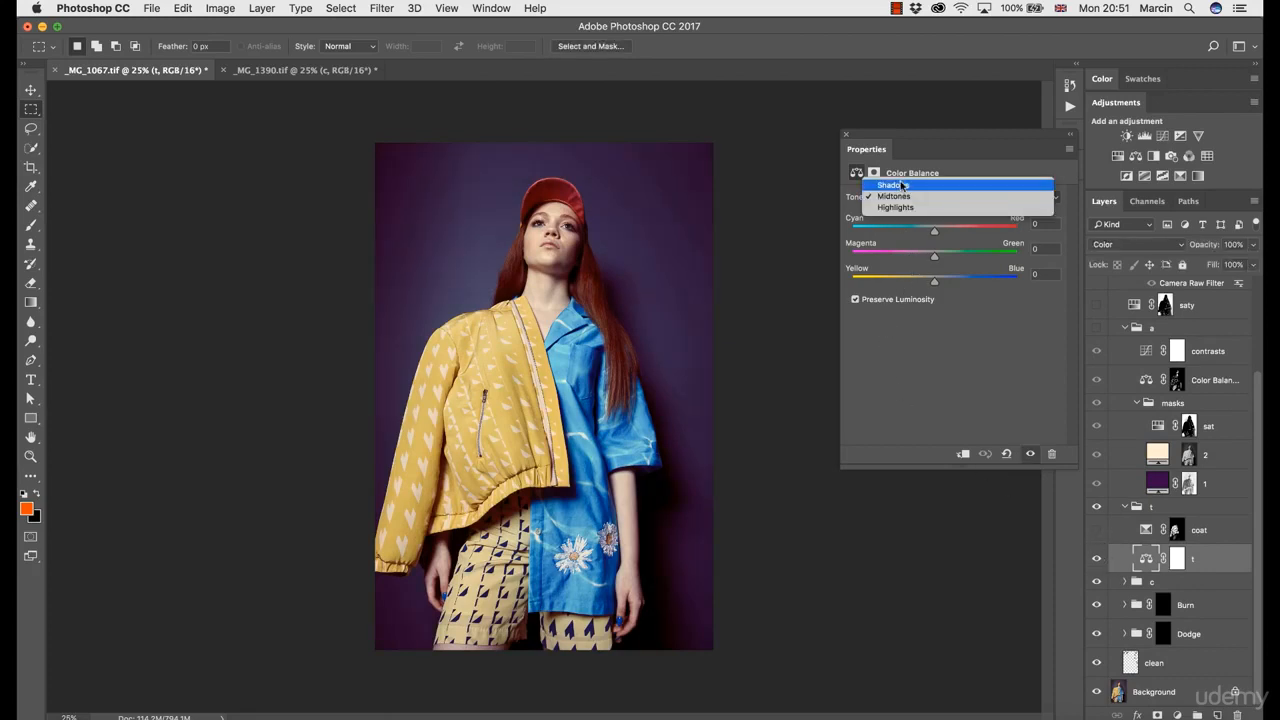
{"action": "left_click", "coordinate": [890, 185]}
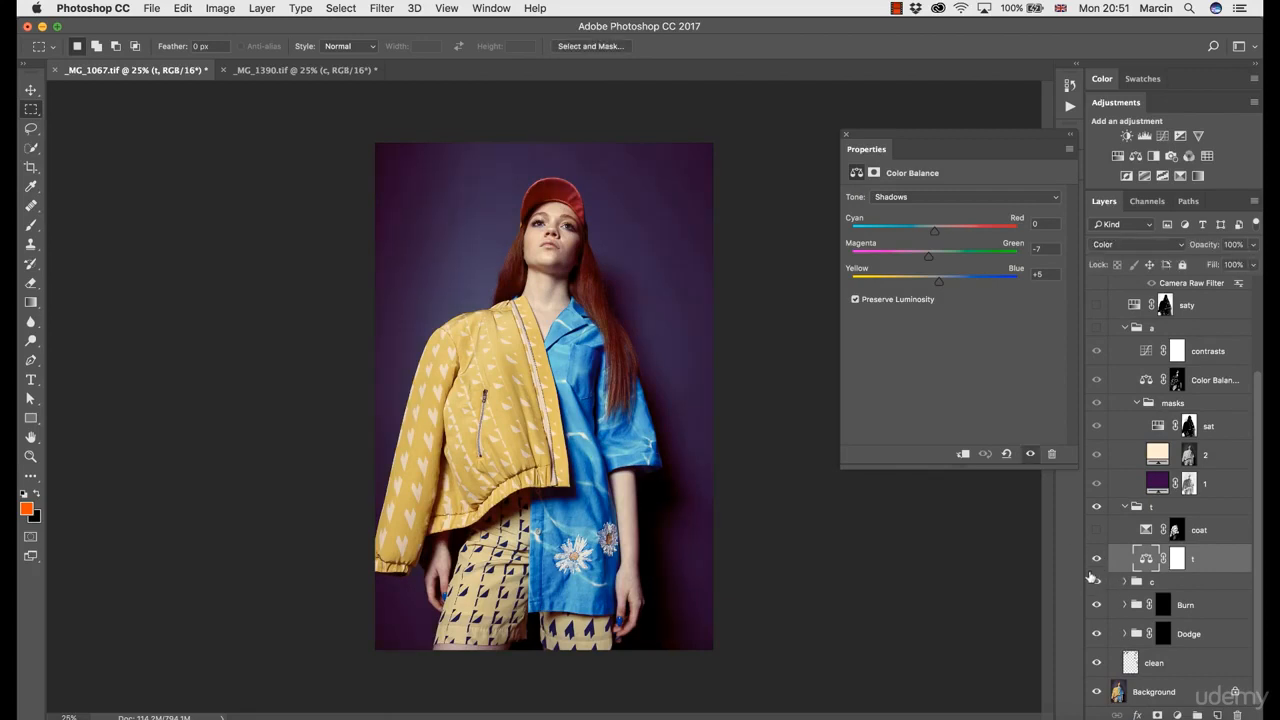
{"action": "left_click", "coordinate": [1096, 558]}
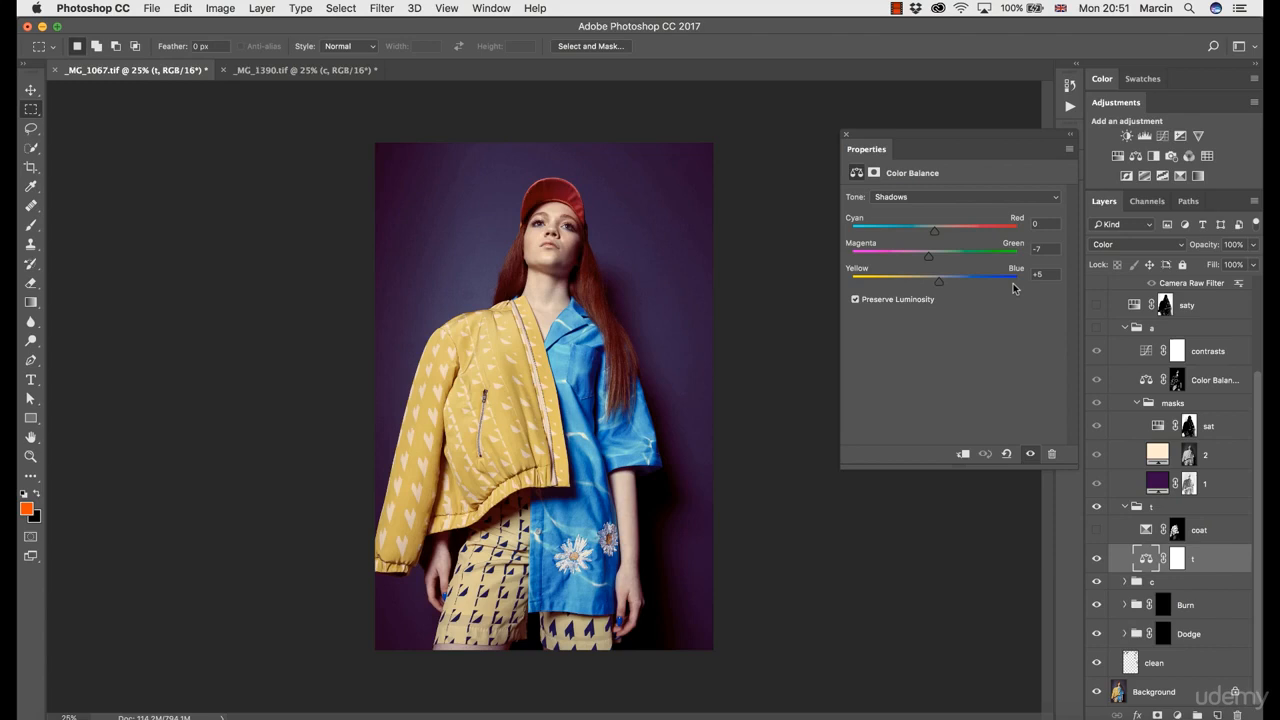
{"action": "mouse_move", "coordinate": [645, 218]}
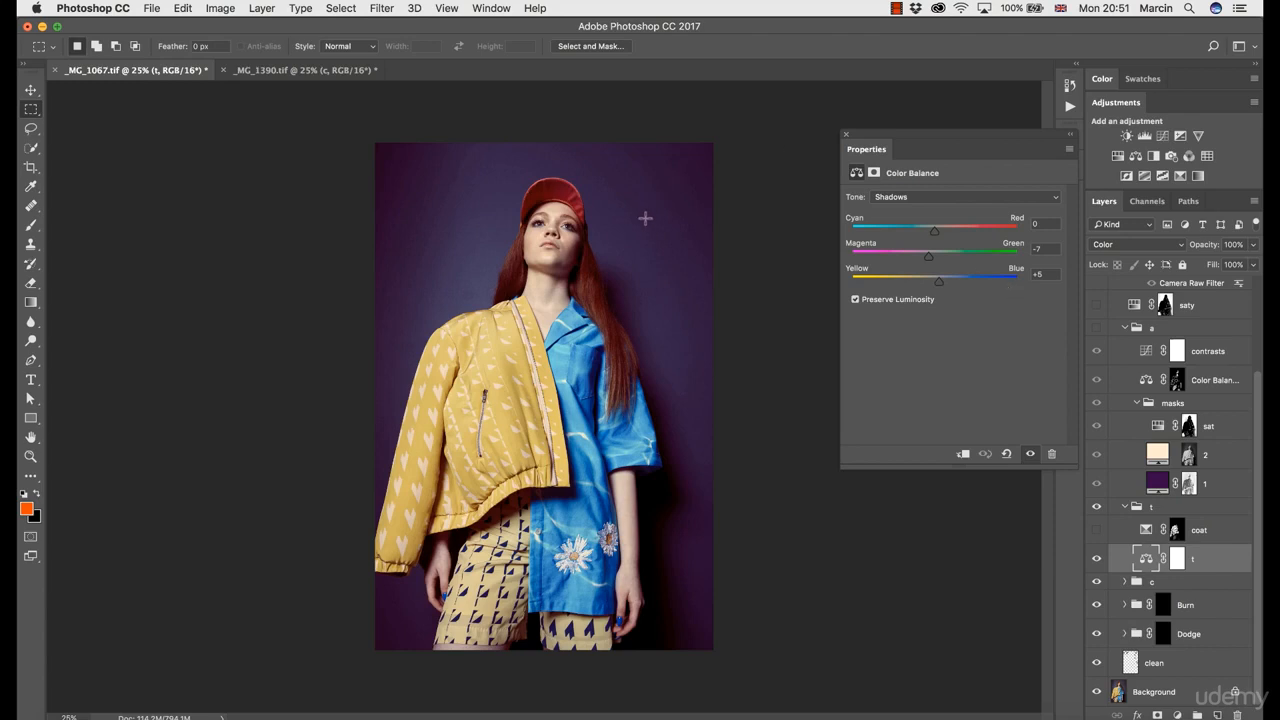
{"action": "mouse_move", "coordinate": [658, 197]}
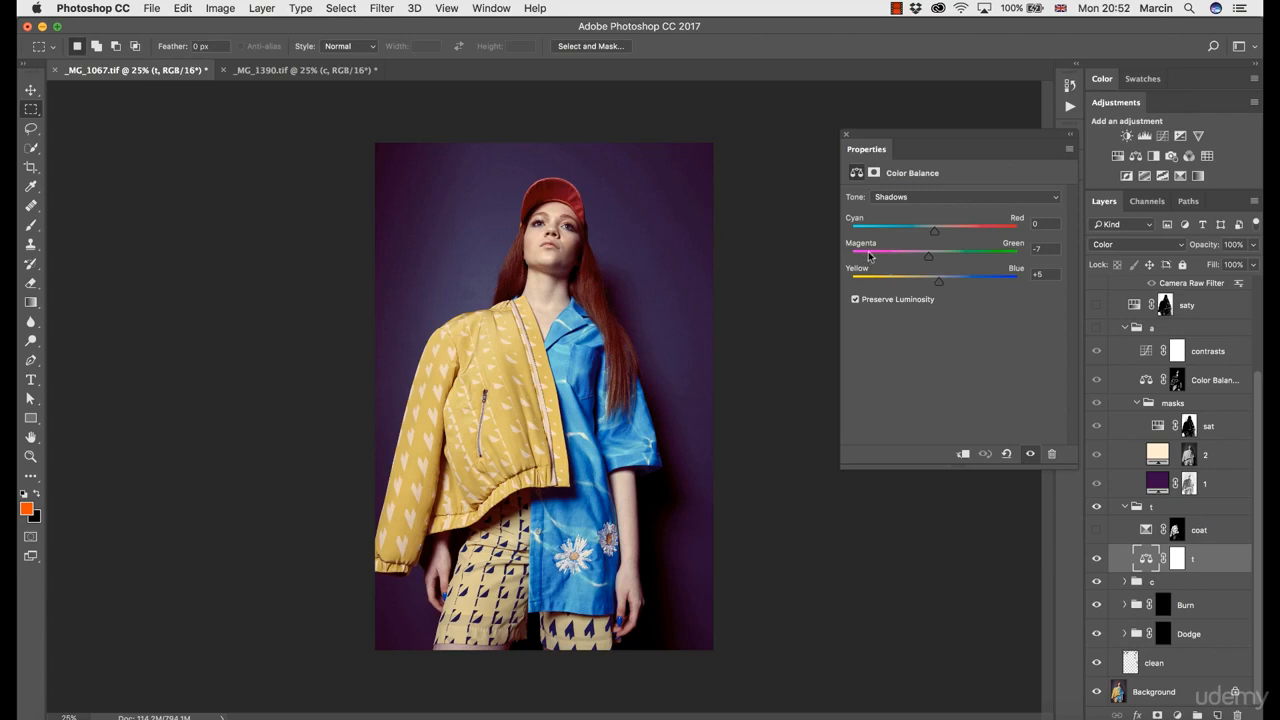
{"action": "mouse_move", "coordinate": [313, 101]}
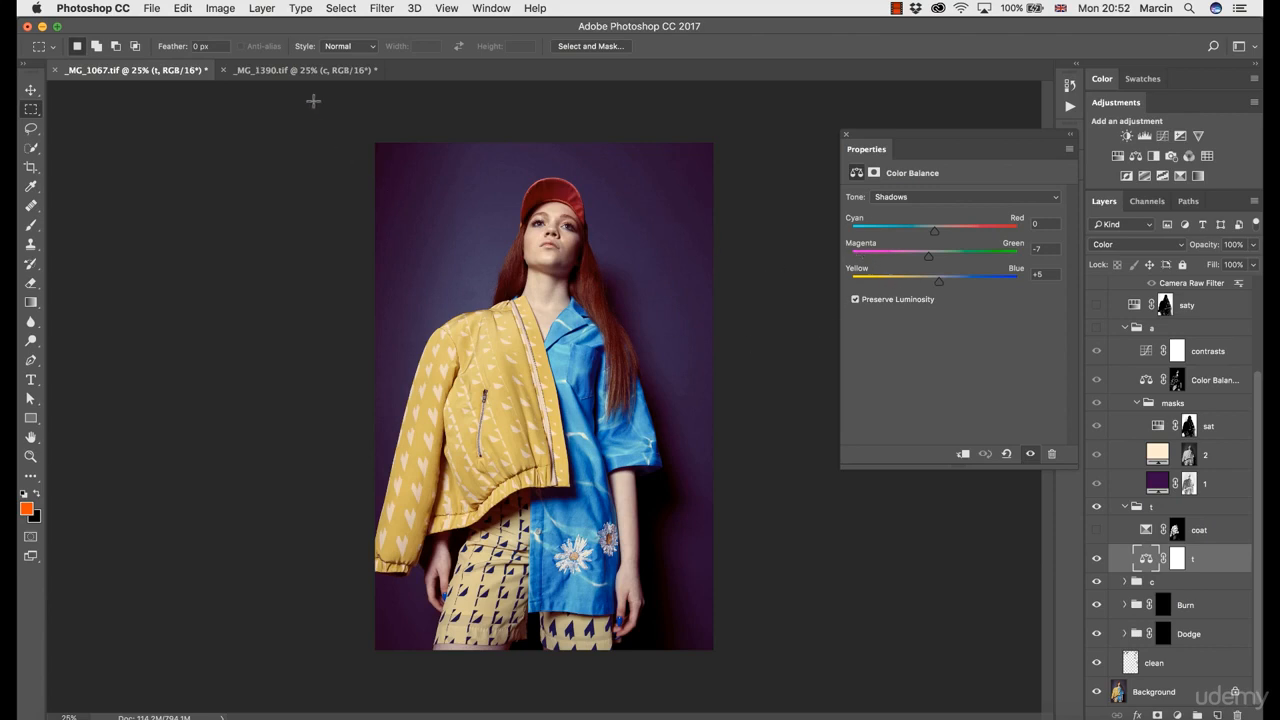
{"action": "left_click", "coordinate": [300, 70]}
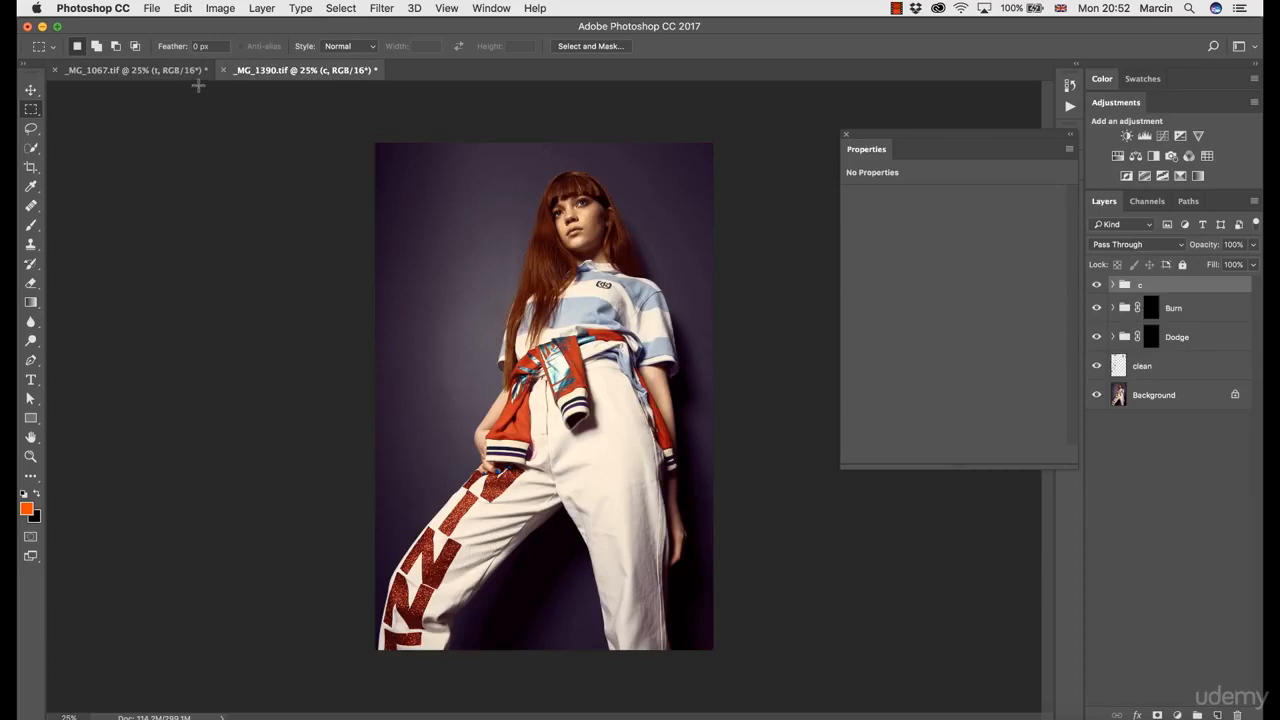
- Add a Color Balance adjustment layer named t in Color blend mode to the second photo
{"action": "left_click", "coordinate": [130, 70]}
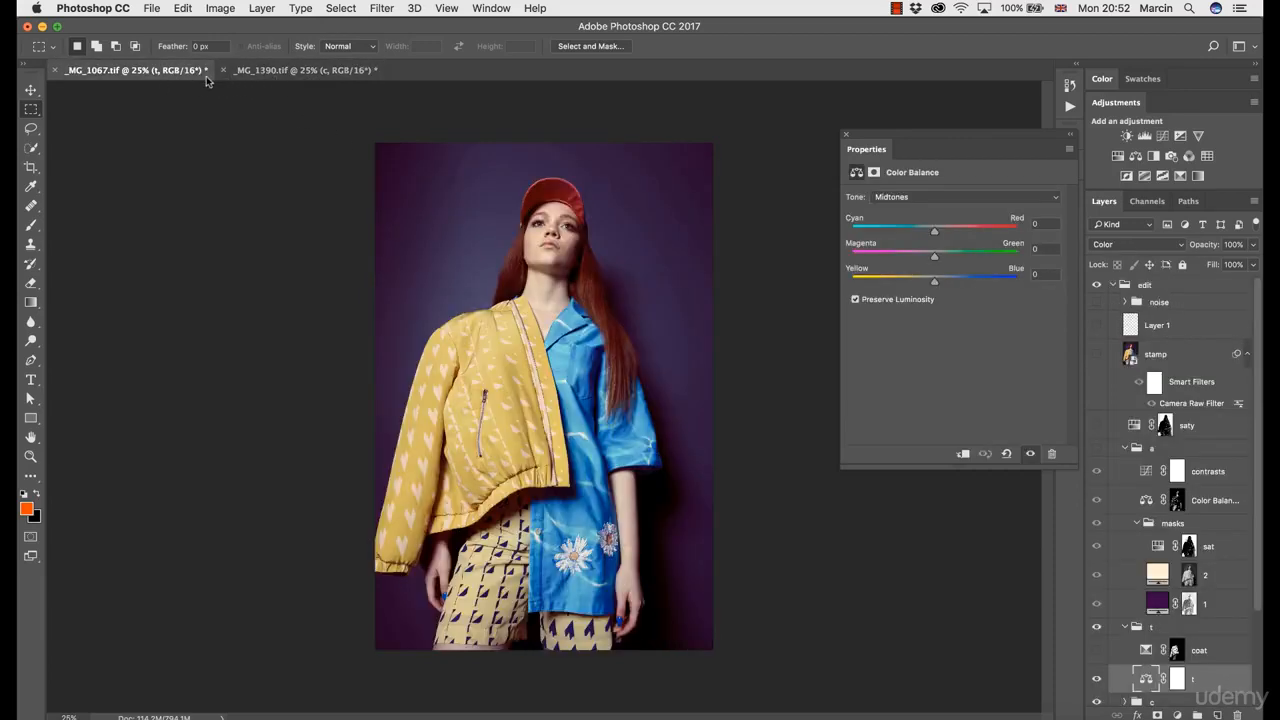
{"action": "left_click", "coordinate": [300, 69]}
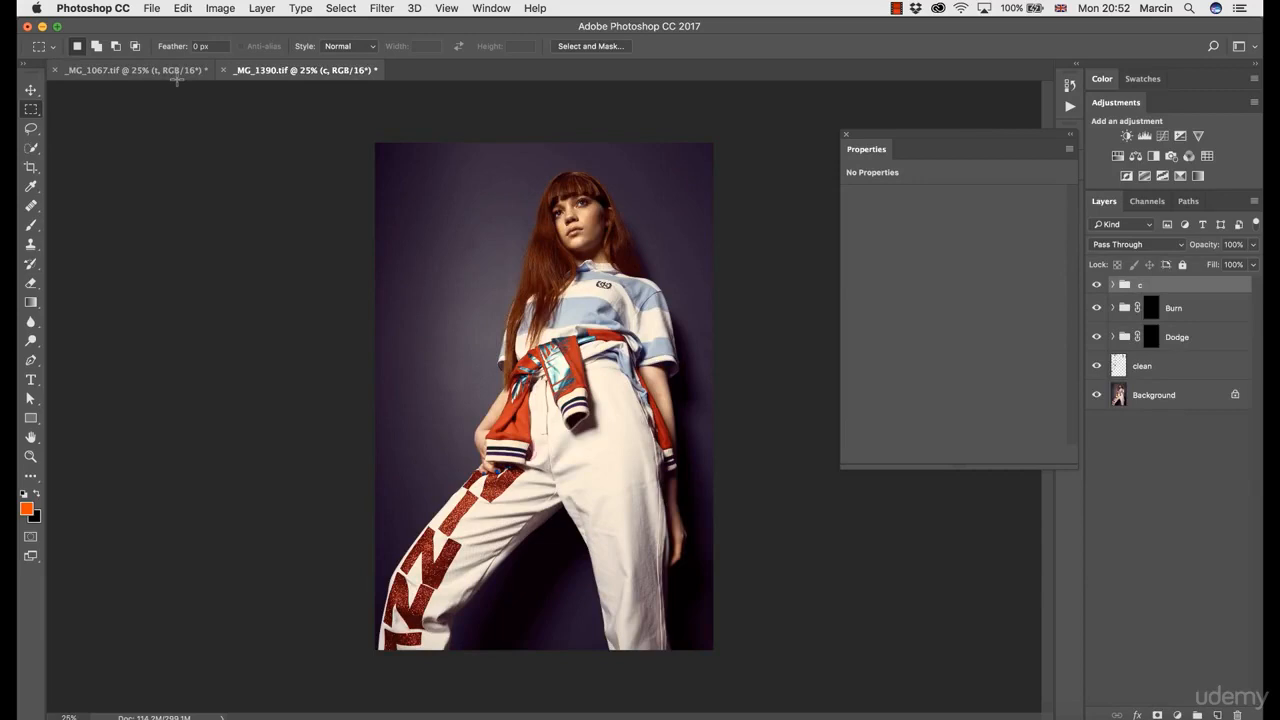
{"action": "left_click", "coordinate": [1157, 714]}
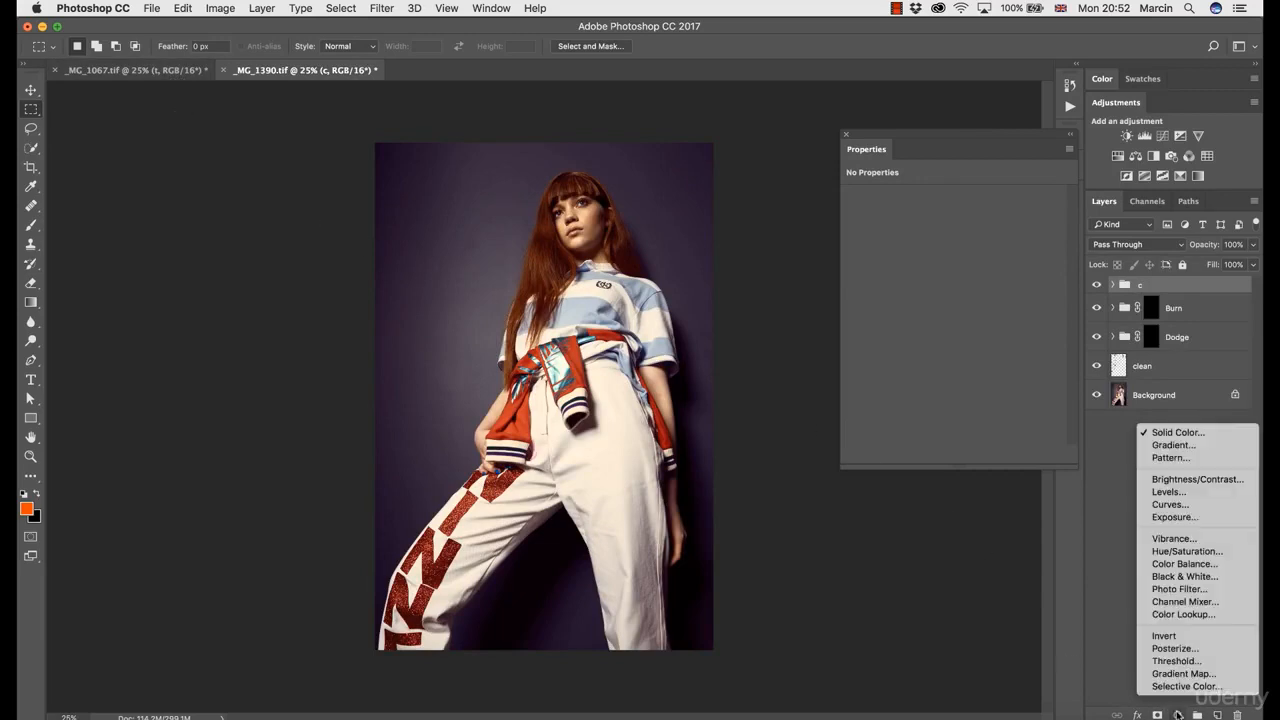
{"action": "left_click", "coordinate": [1184, 563]}
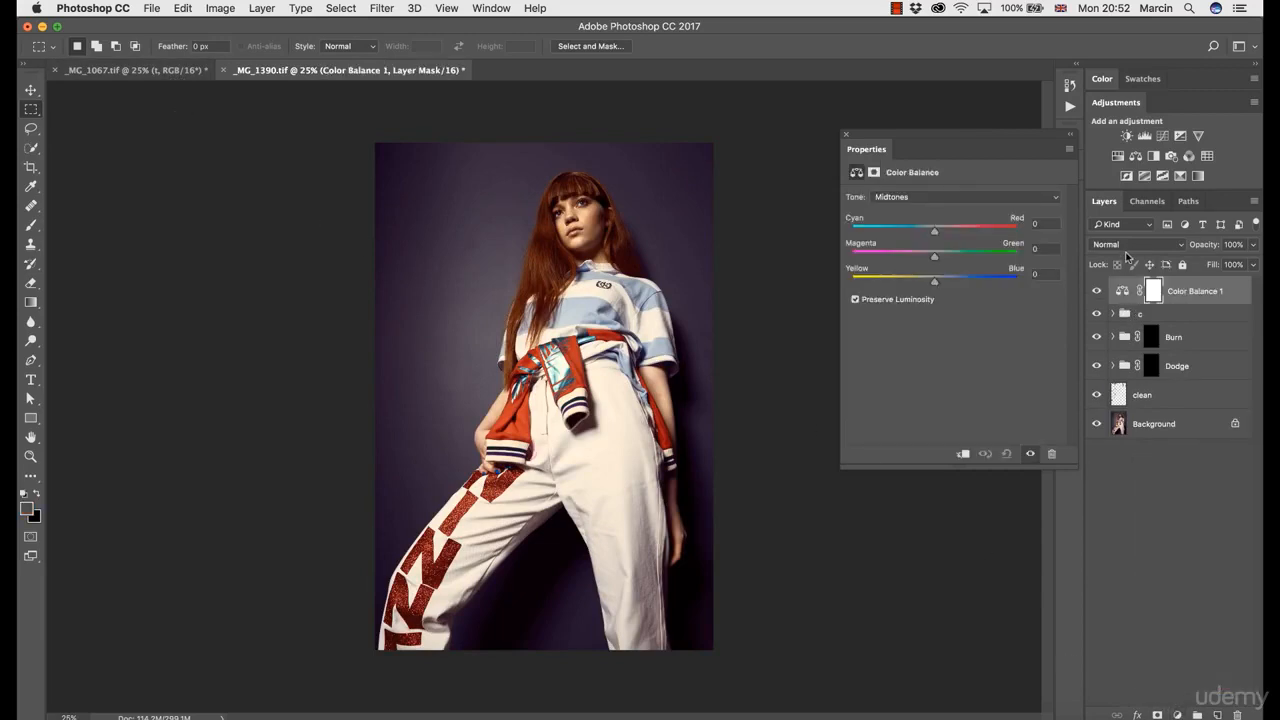
{"action": "left_click", "coordinate": [1140, 244]}
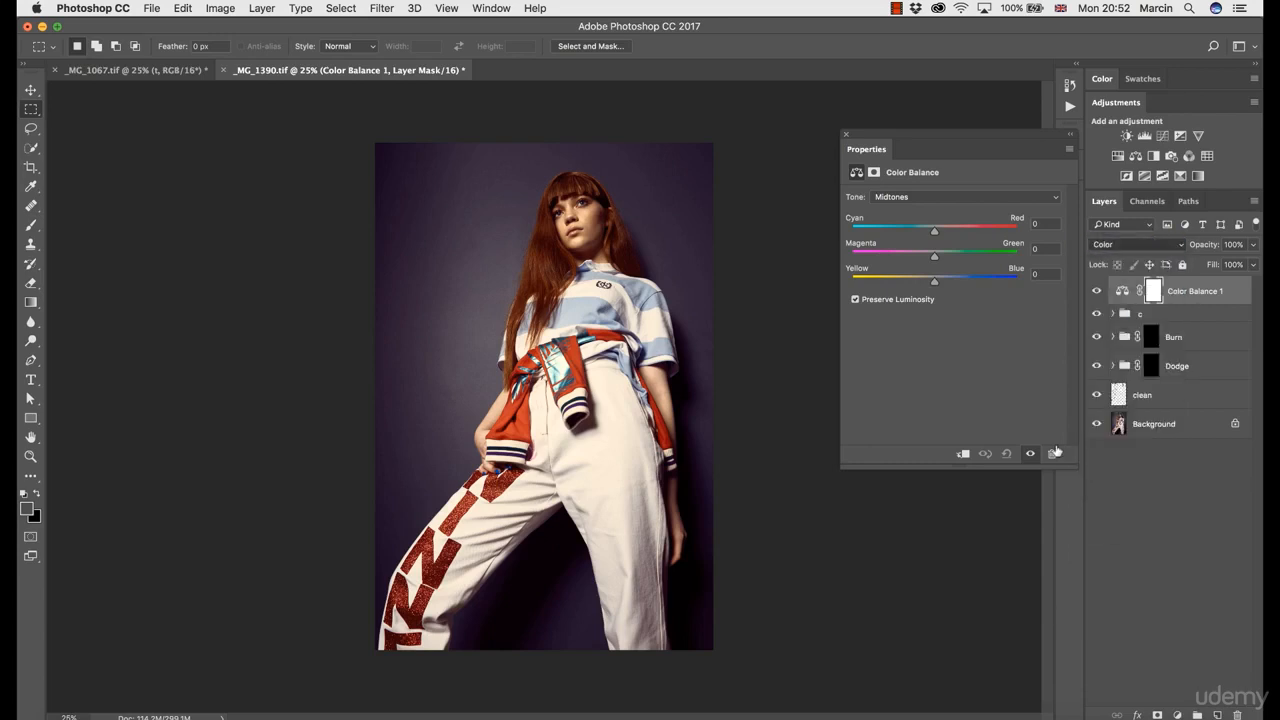
{"action": "double_click", "coordinate": [1196, 291]}
{"action": "type", "text": "t"}
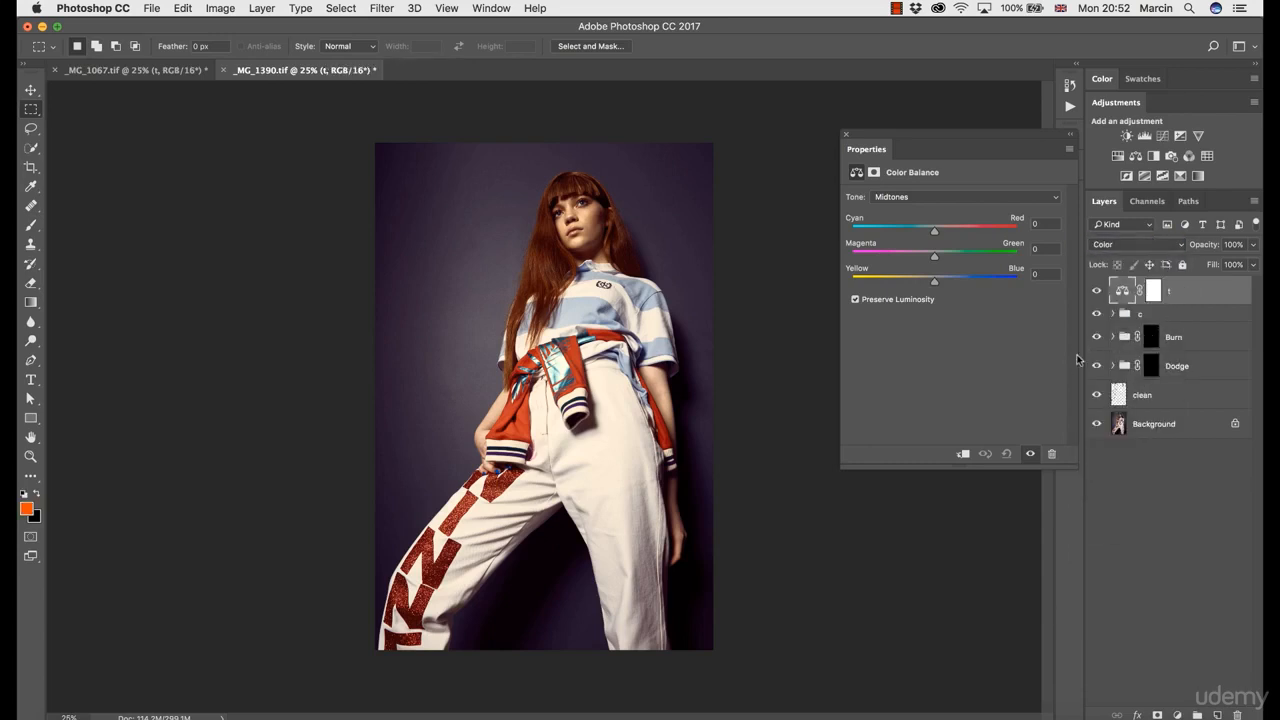
- Shift the second photo's shadows toward magenta, settling at −3 after comparing with the reference
{"action": "left_click", "coordinate": [963, 196]}
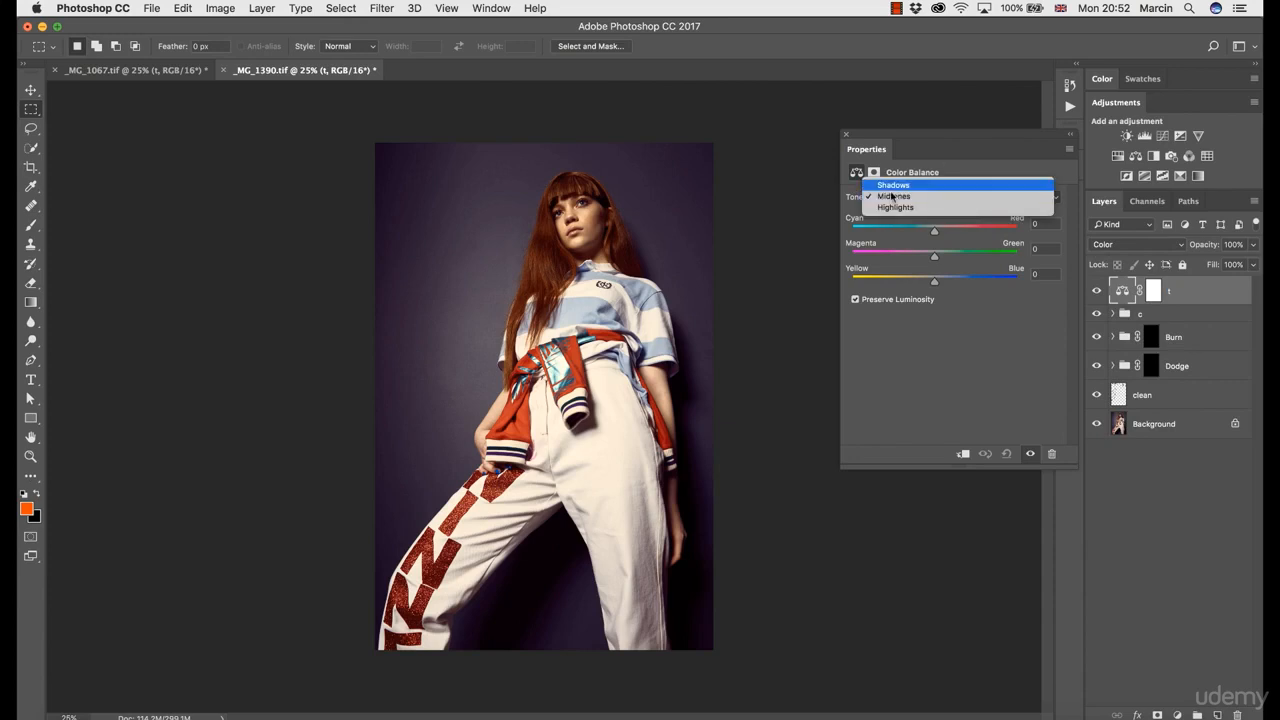
{"action": "left_click", "coordinate": [893, 185]}
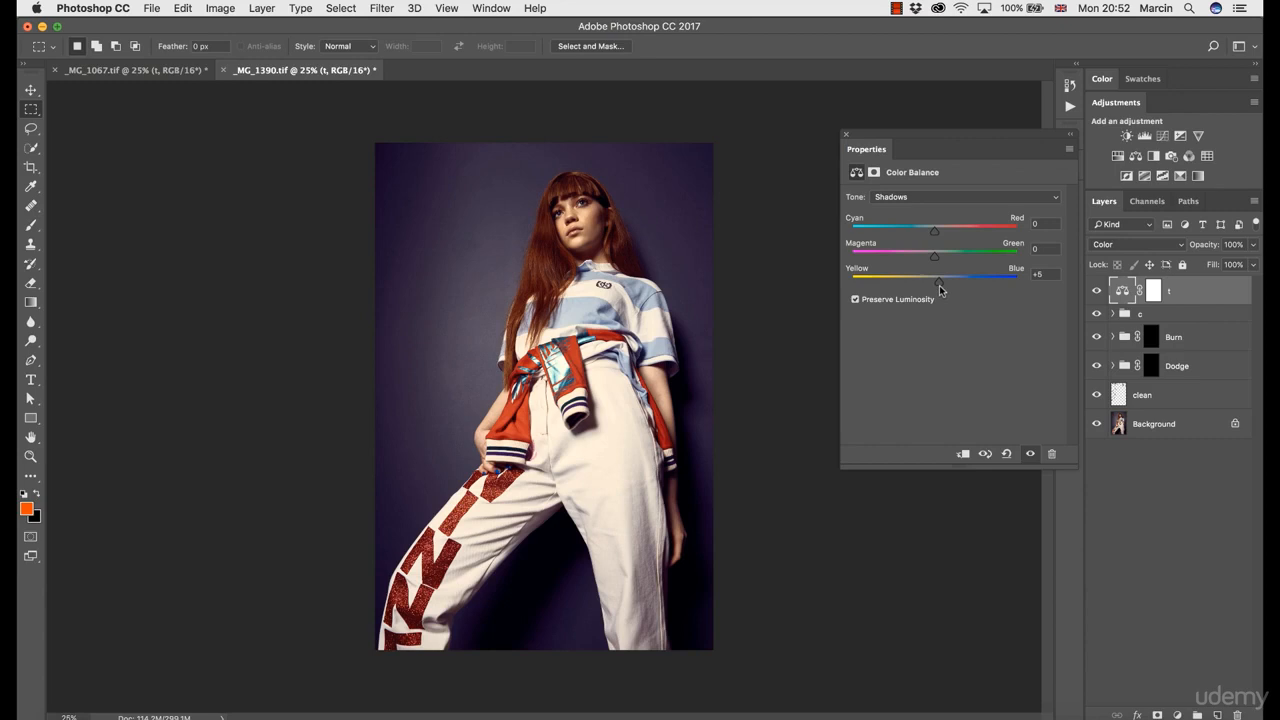
{"action": "mouse_move", "coordinate": [921, 344]}
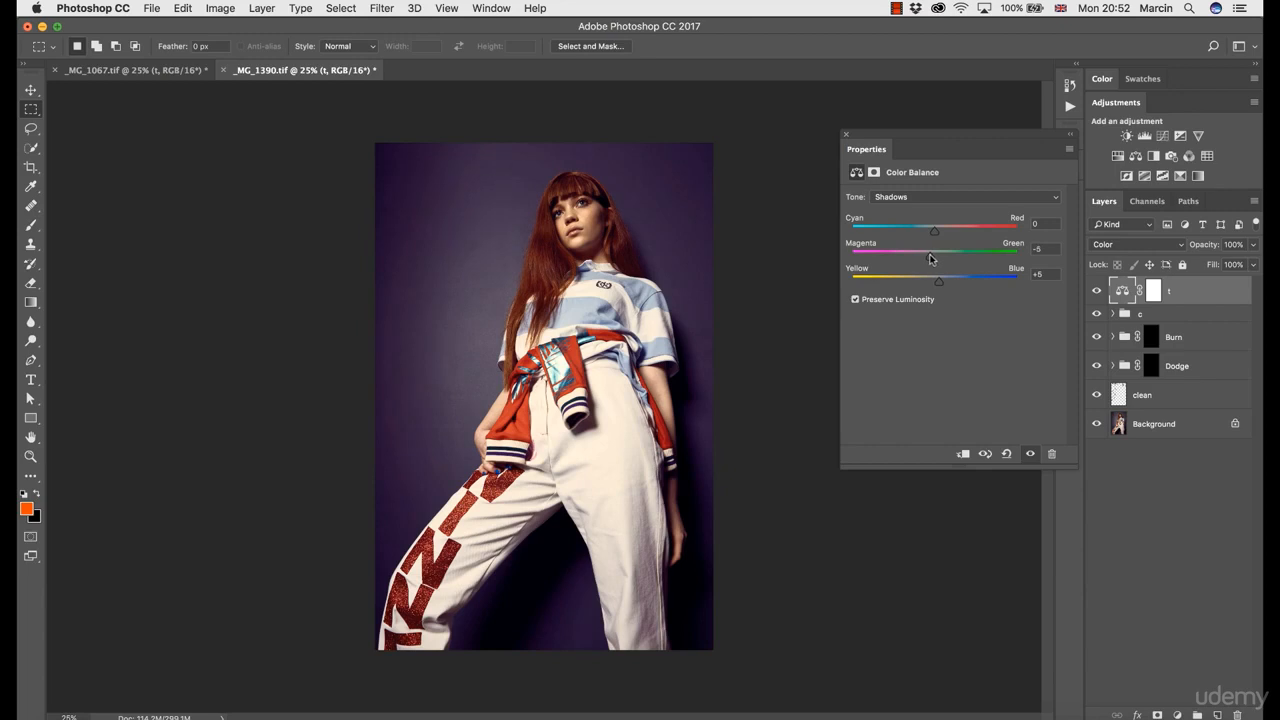
{"action": "left_click_drag", "start_coordinate": [938, 256], "coordinate": [928, 256]}
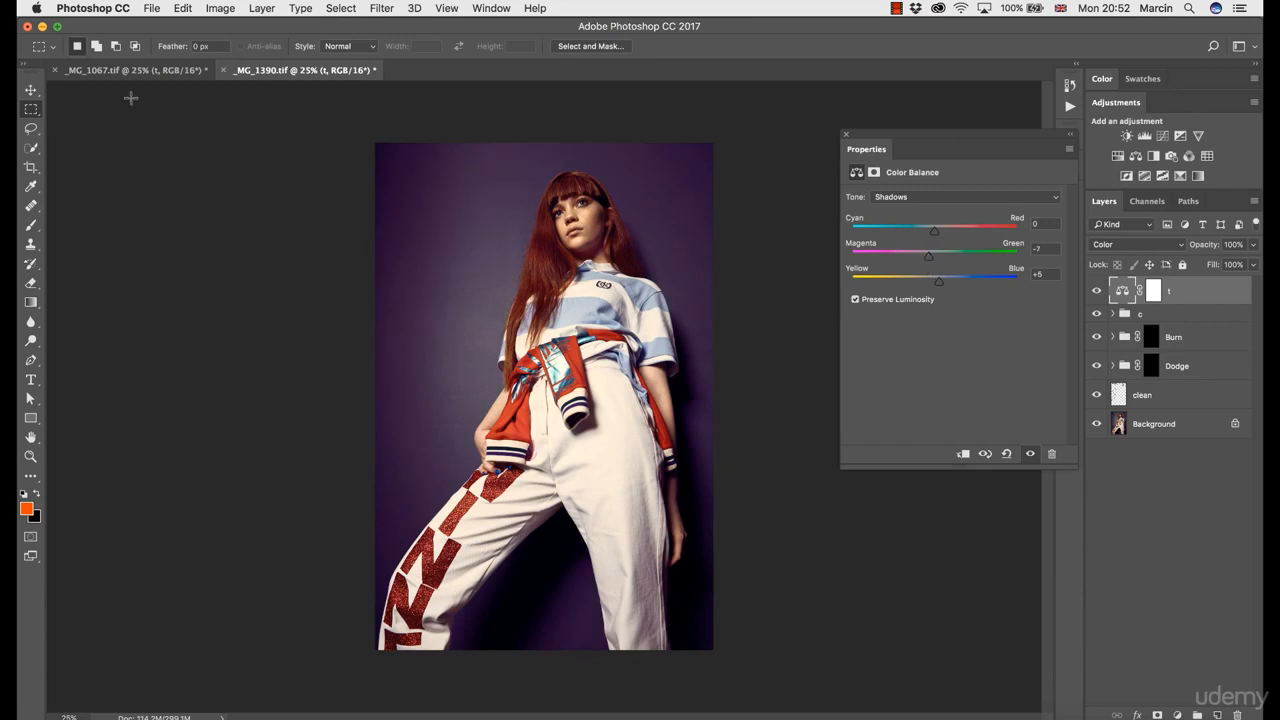
{"action": "left_click", "coordinate": [300, 70]}
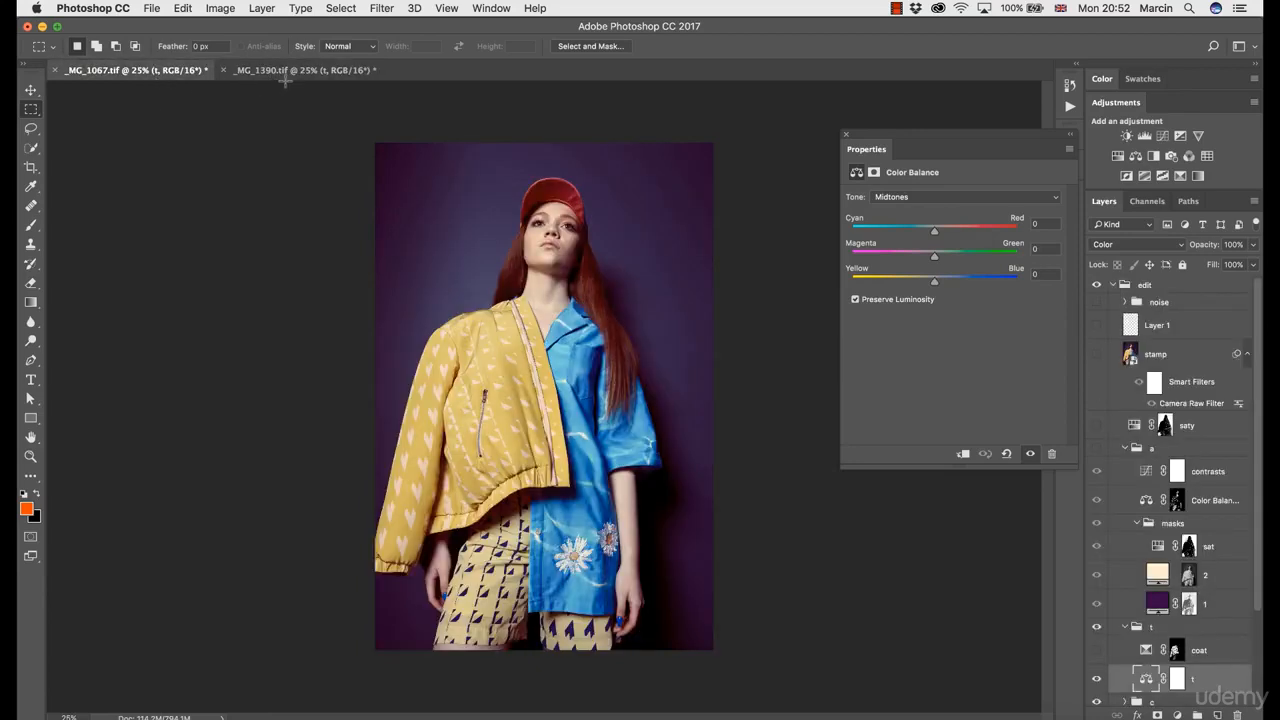
{"action": "left_click", "coordinate": [300, 69]}
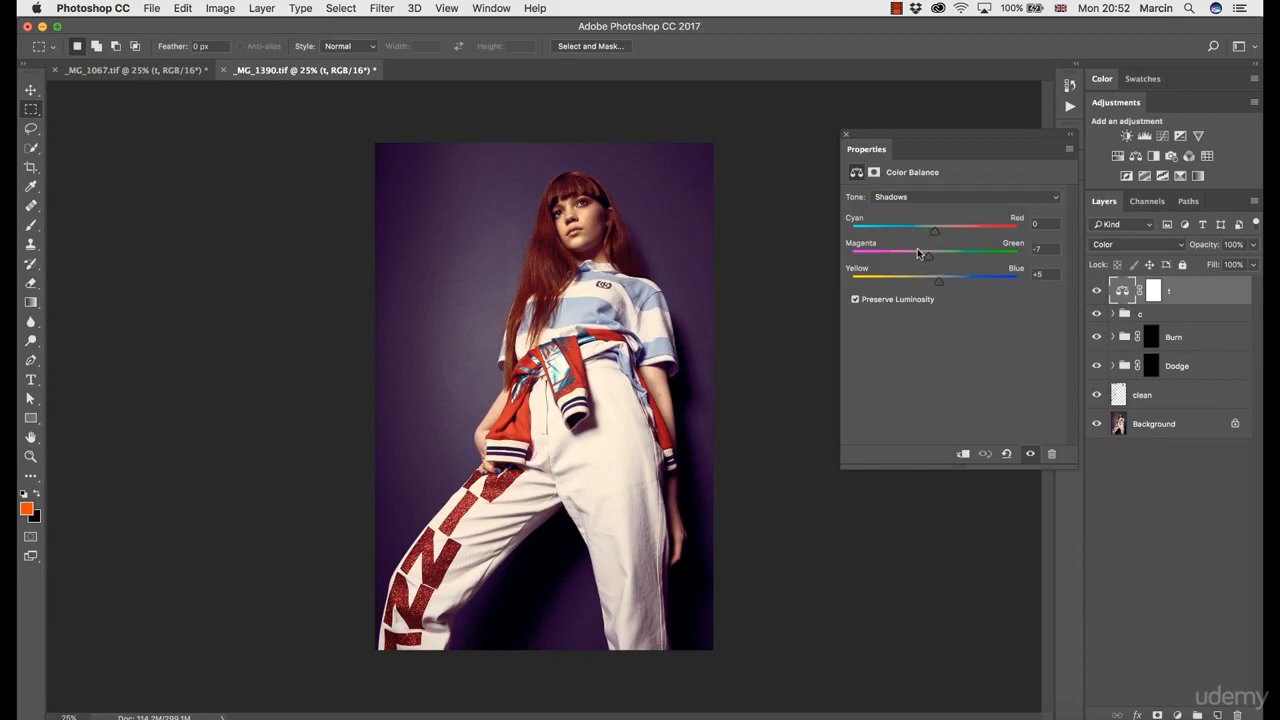
{"action": "left_click_drag", "start_coordinate": [928, 255], "coordinate": [931, 255]}
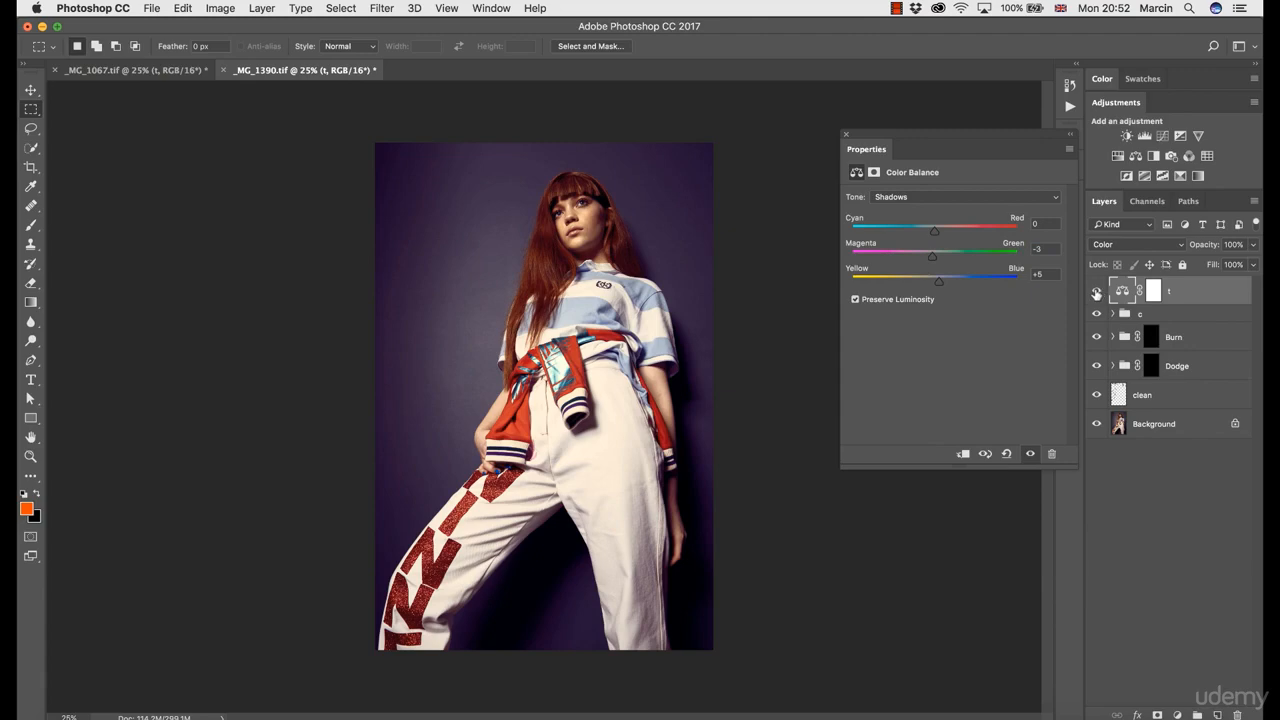
{"action": "left_click", "coordinate": [130, 69]}
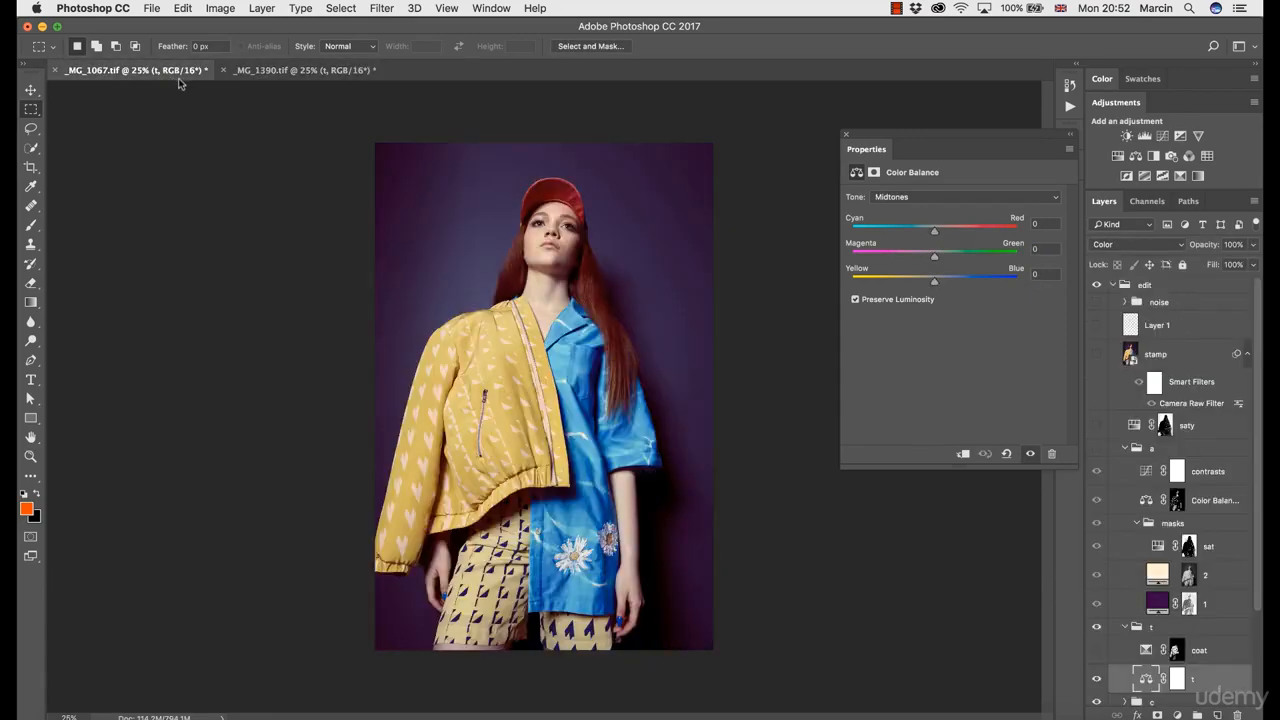
{"action": "left_click", "coordinate": [300, 69]}
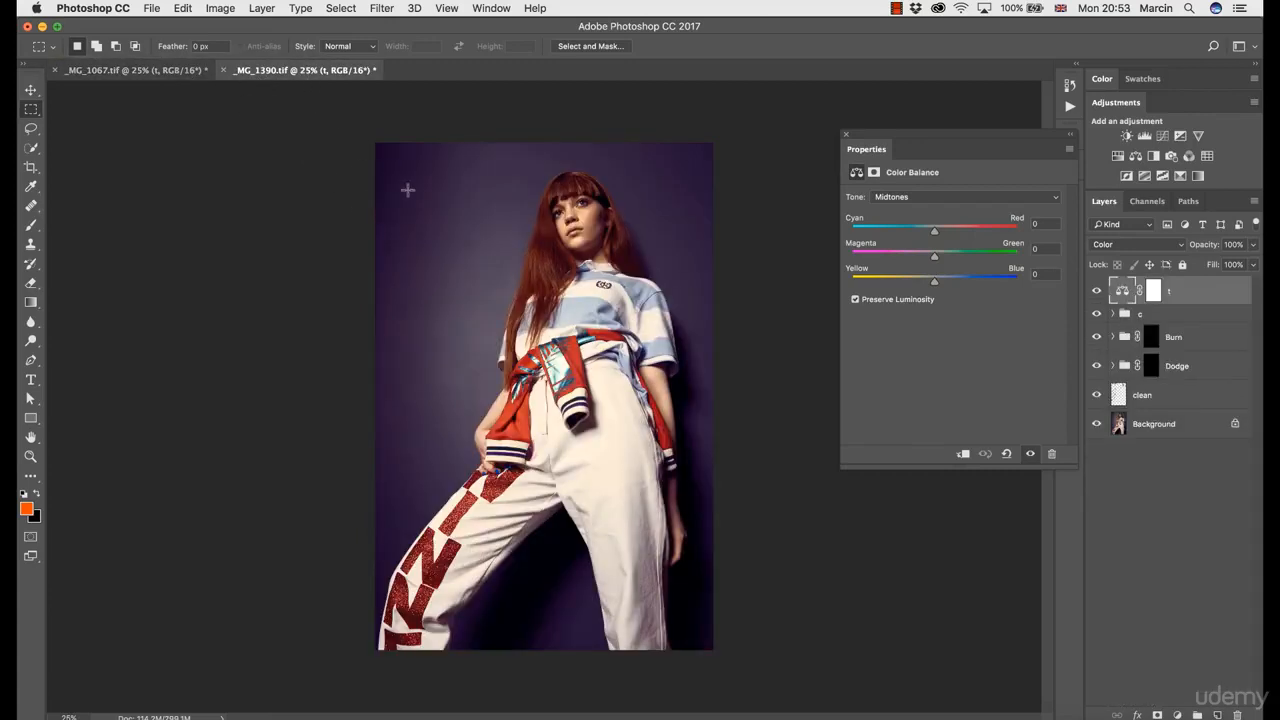
- Check the reference photo's Highlights color balance values, then return to the second photo
{"action": "left_click", "coordinate": [963, 196]}
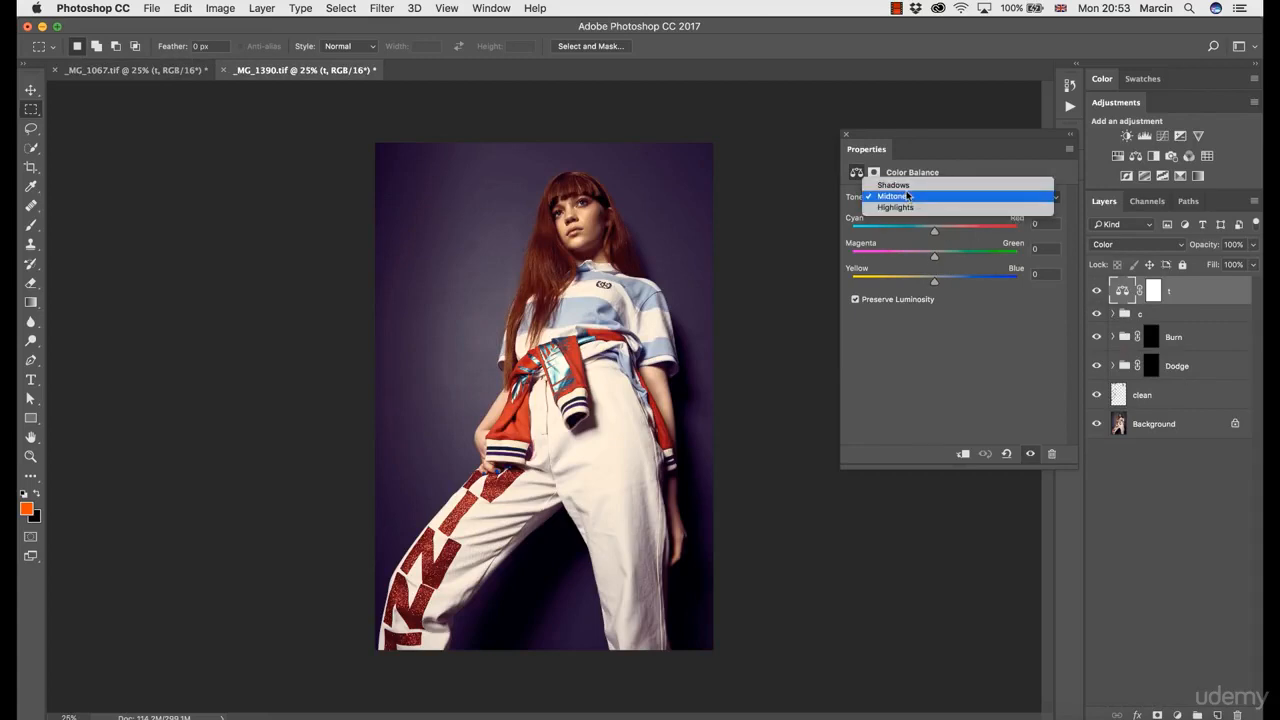
{"action": "left_click", "coordinate": [892, 185]}
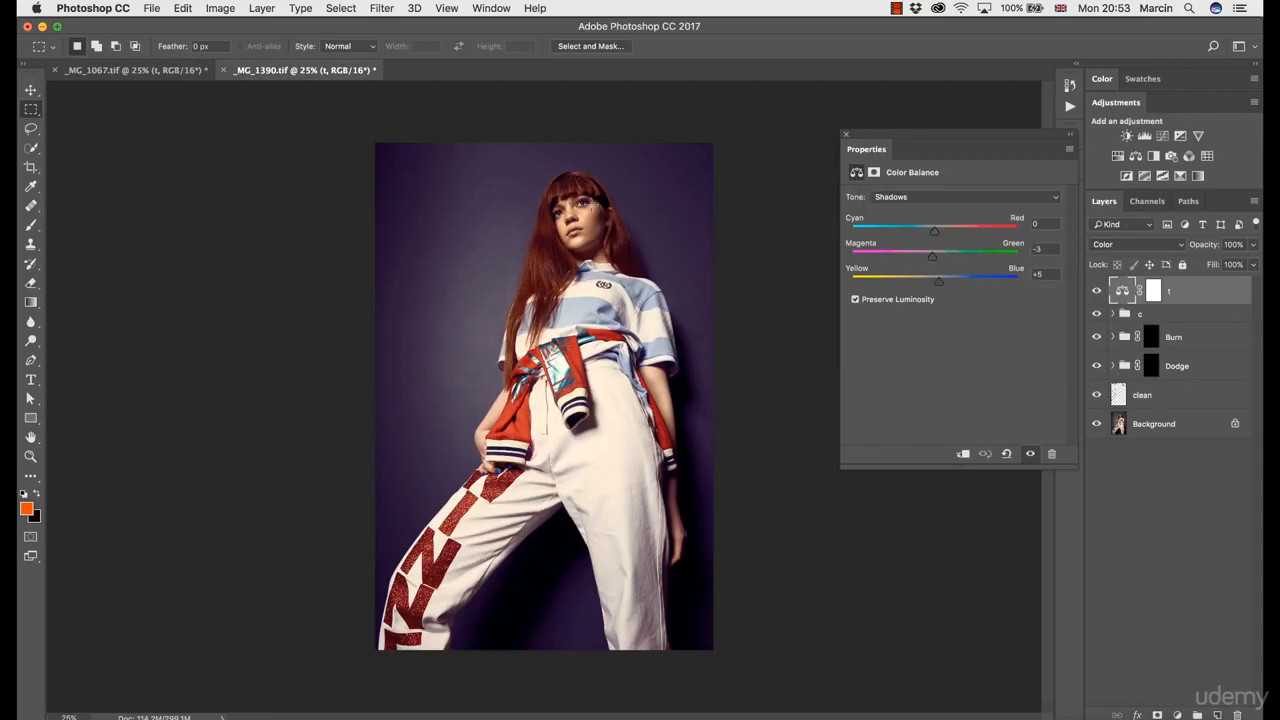
{"action": "left_click", "coordinate": [295, 70]}
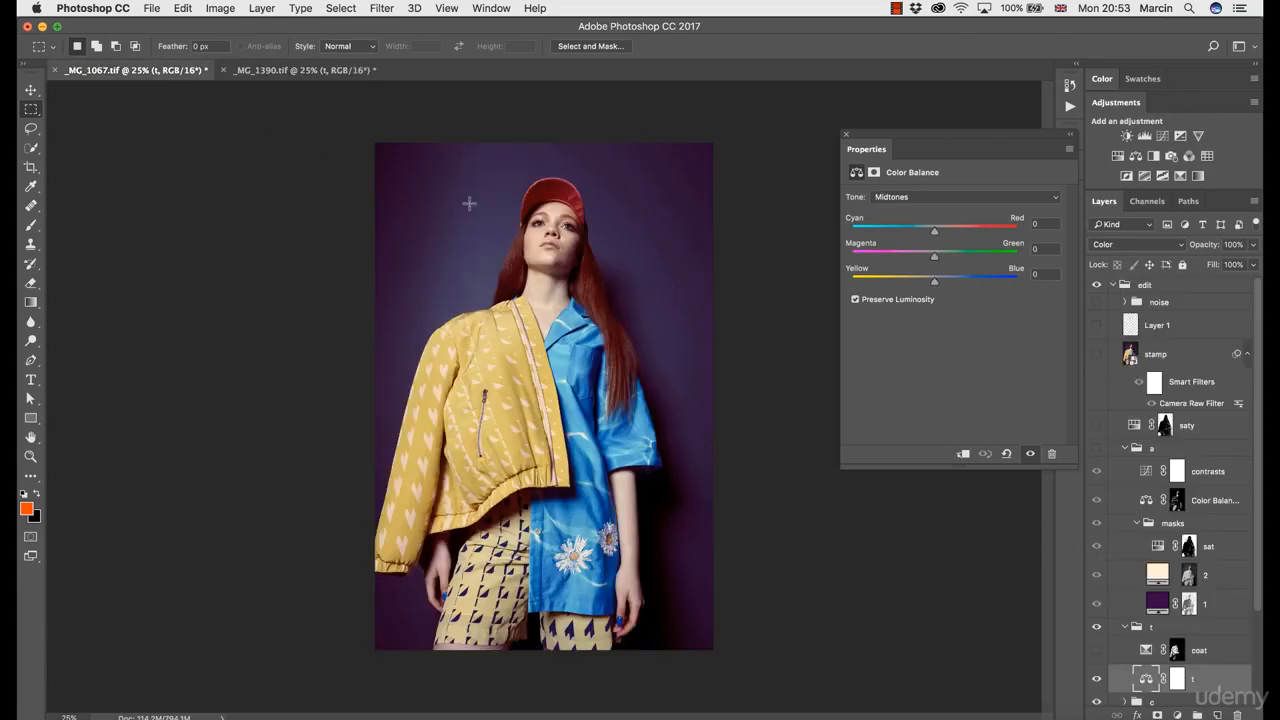
{"action": "left_click", "coordinate": [300, 70]}
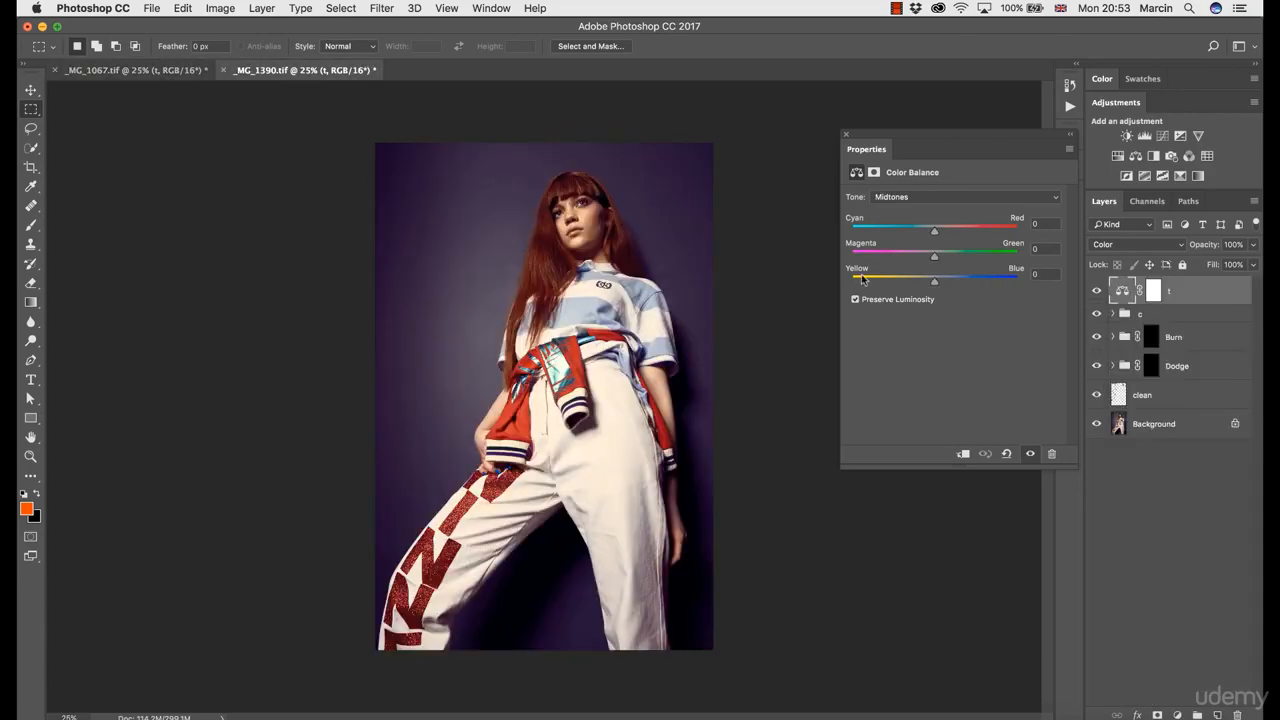
{"action": "mouse_move", "coordinate": [890, 234]}
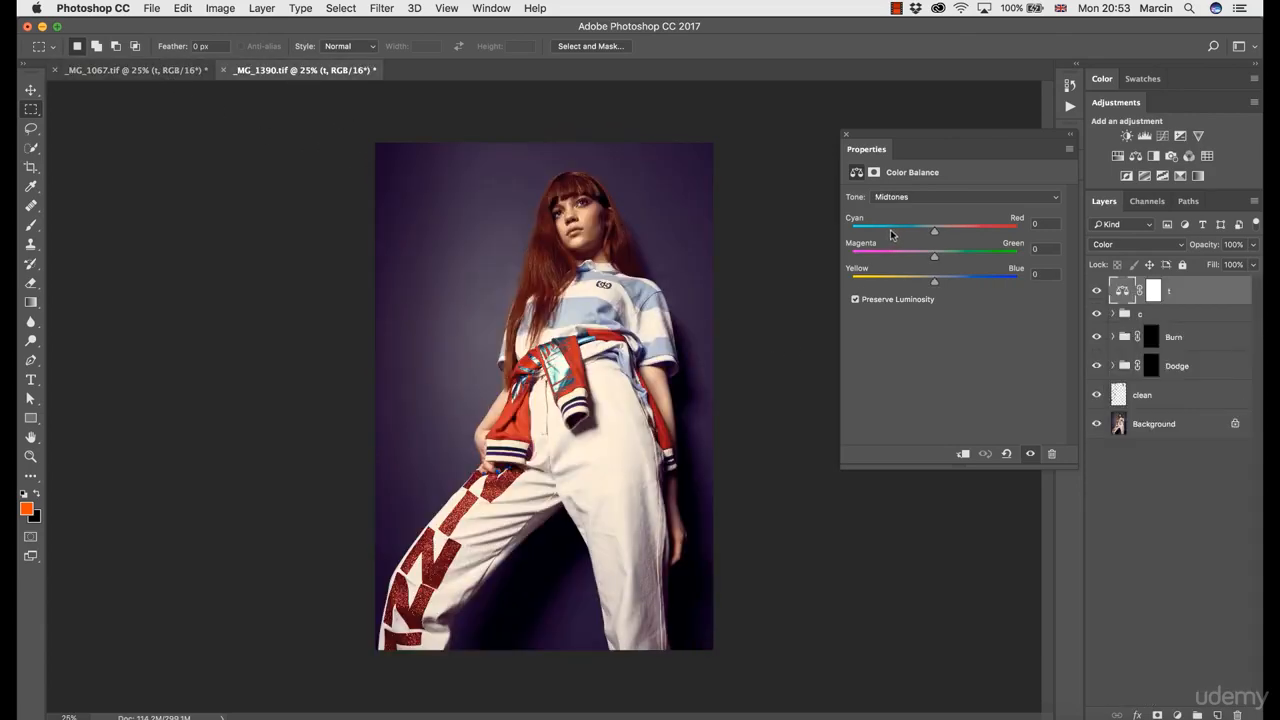
{"action": "left_click", "coordinate": [130, 70]}
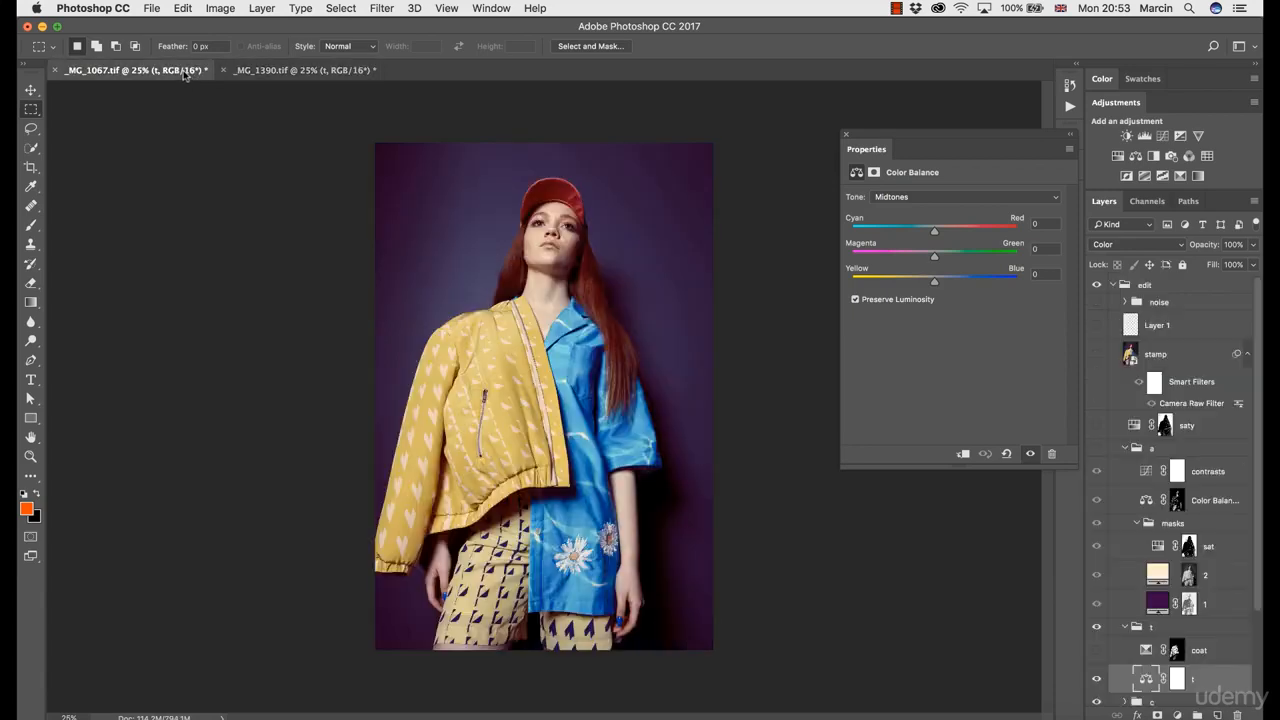
{"action": "left_click", "coordinate": [965, 196]}
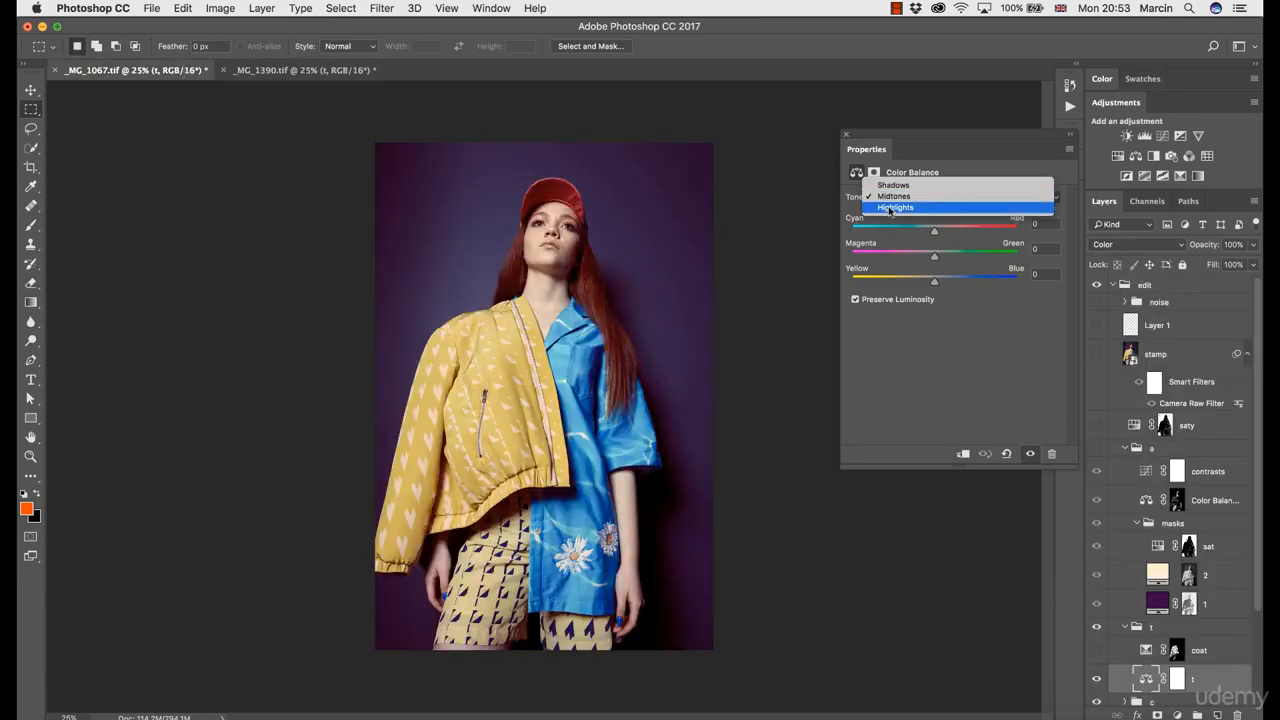
{"action": "left_click", "coordinate": [896, 207]}
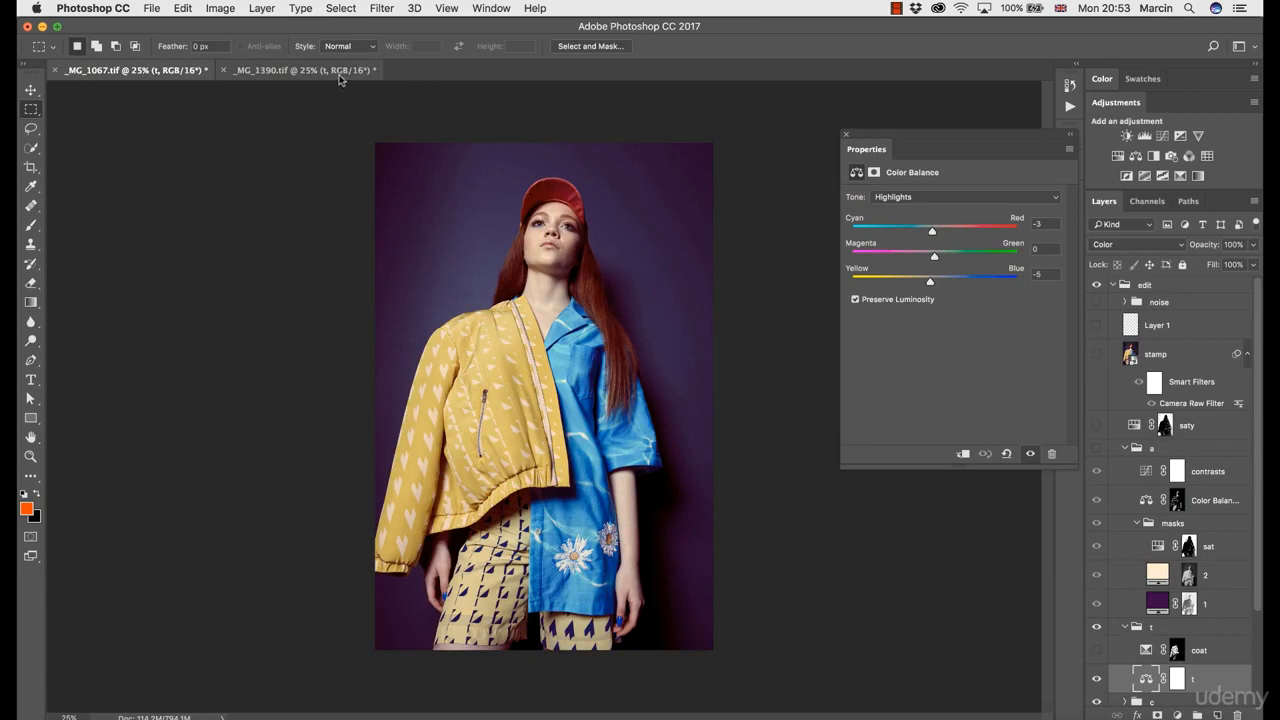
{"action": "left_click", "coordinate": [300, 70]}
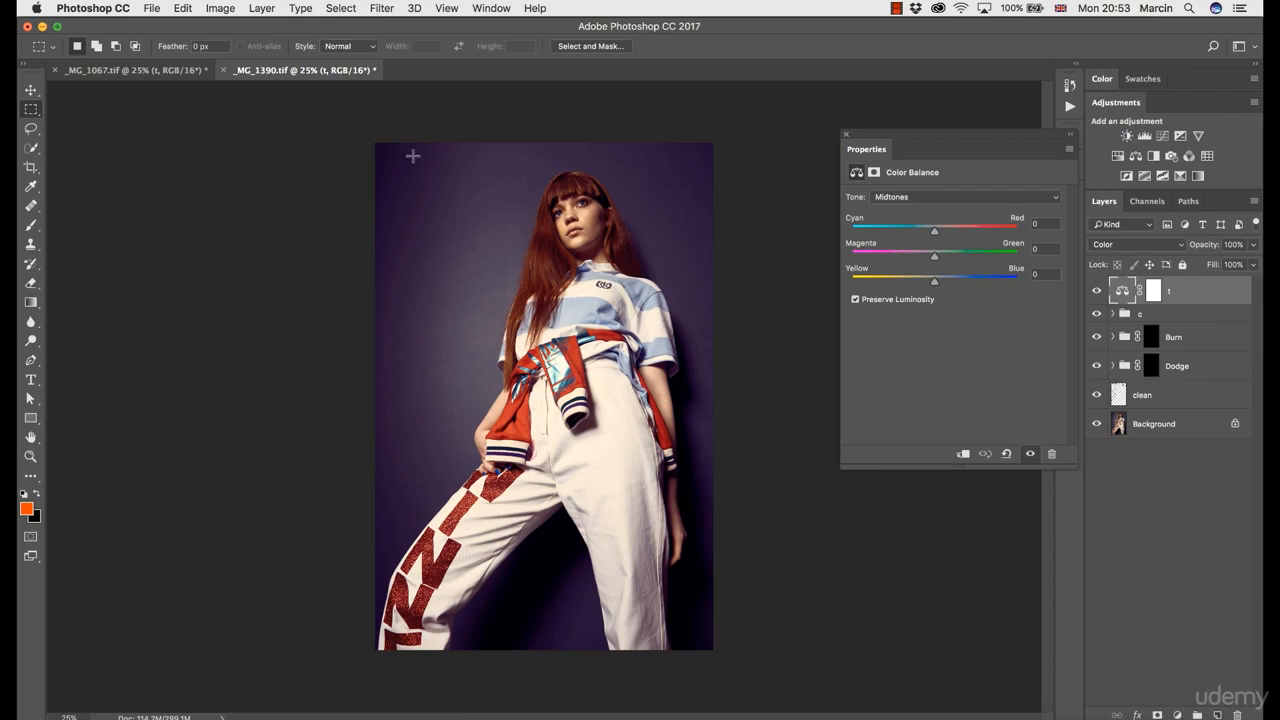
{"action": "mouse_move", "coordinate": [418, 169]}
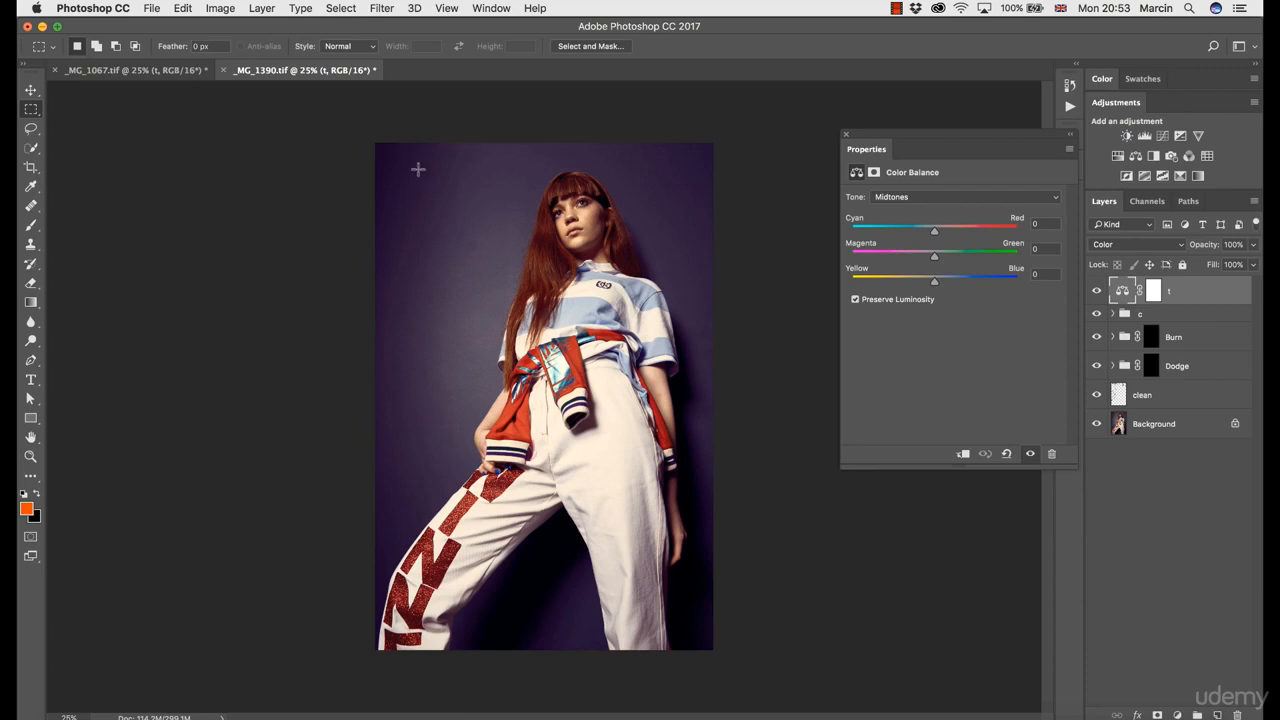
{"action": "mouse_move", "coordinate": [479, 188]}
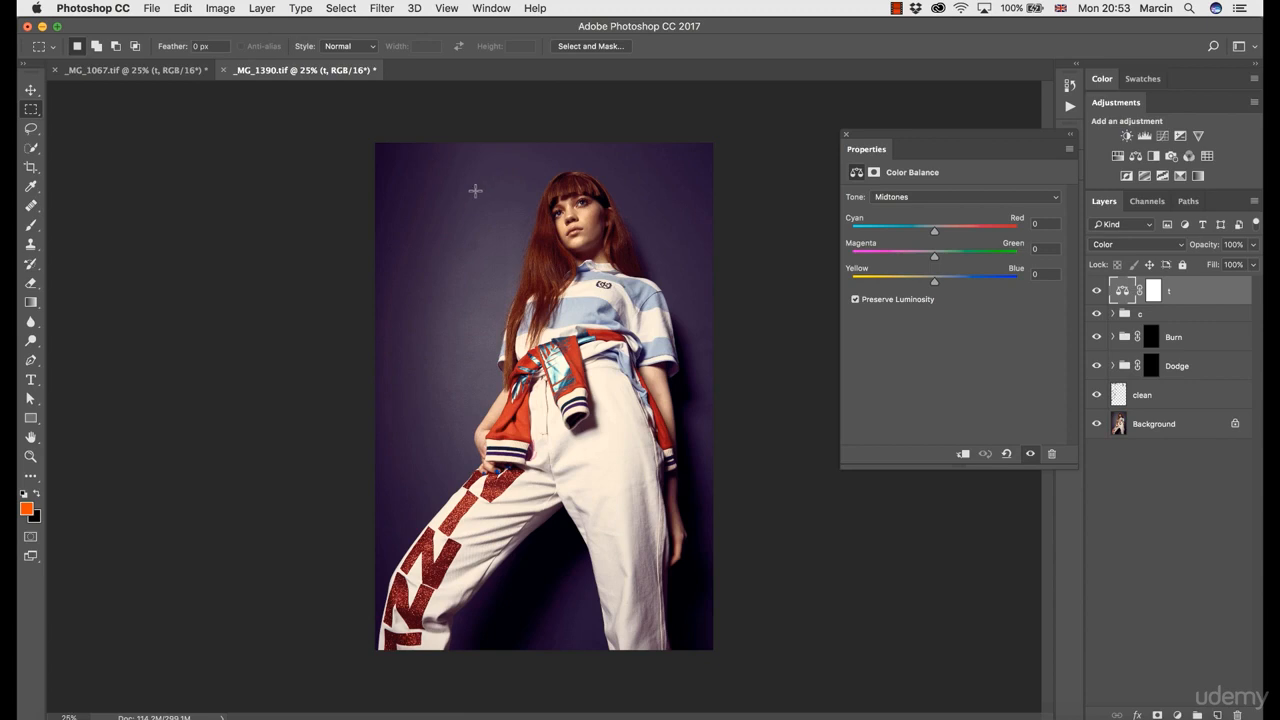
{"action": "mouse_move", "coordinate": [481, 191]}
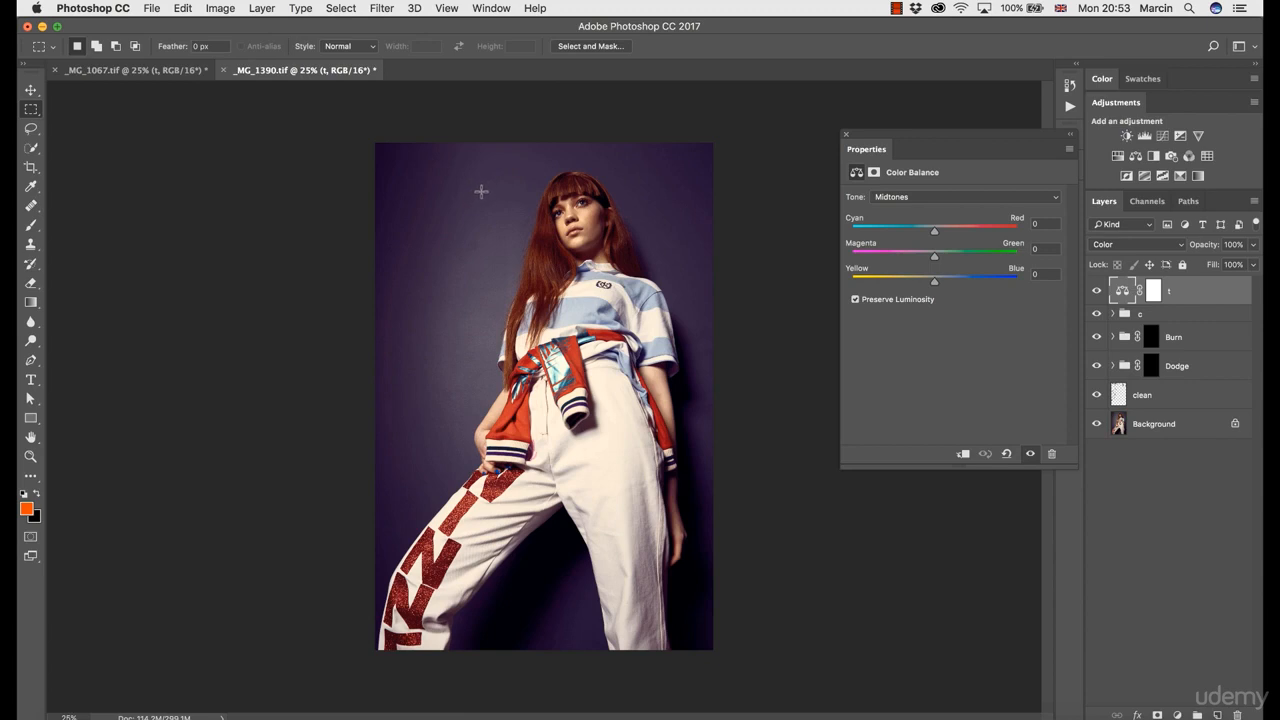
- Set the second photo's highlights to Cyan −3 and Yellow −5, then compare with the reference
{"action": "left_click", "coordinate": [963, 196]}
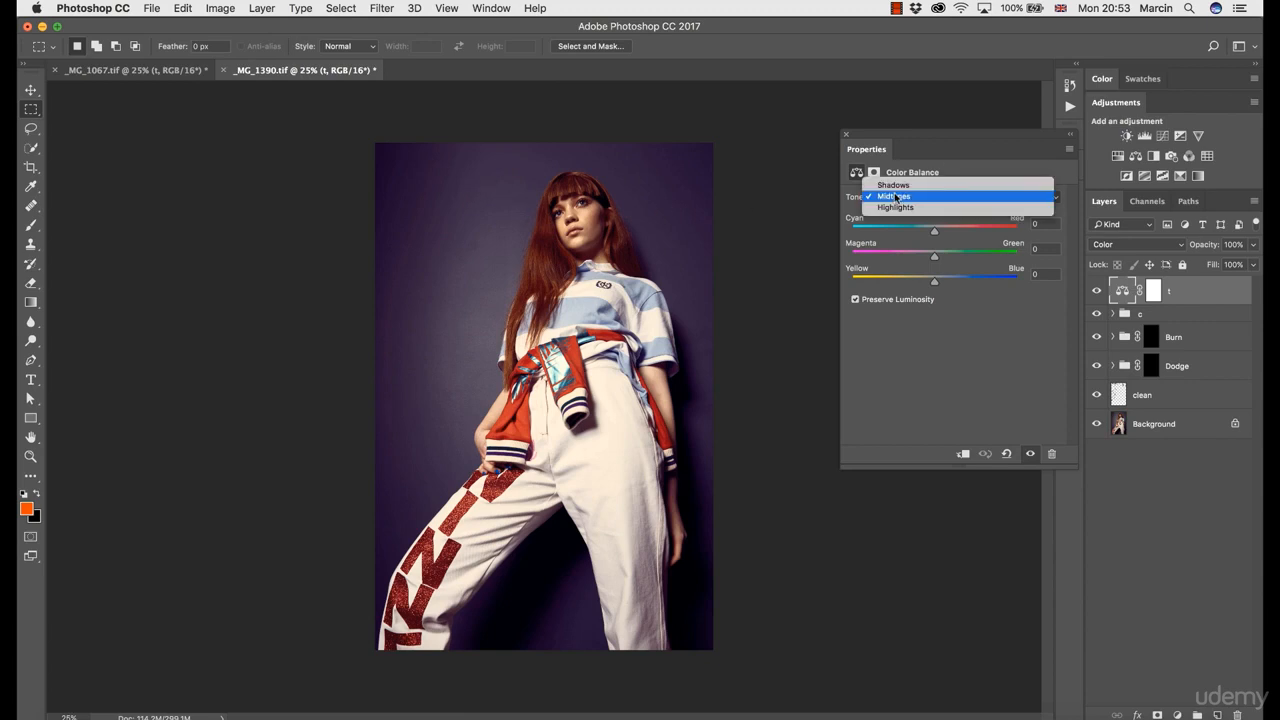
{"action": "left_click", "coordinate": [895, 207]}
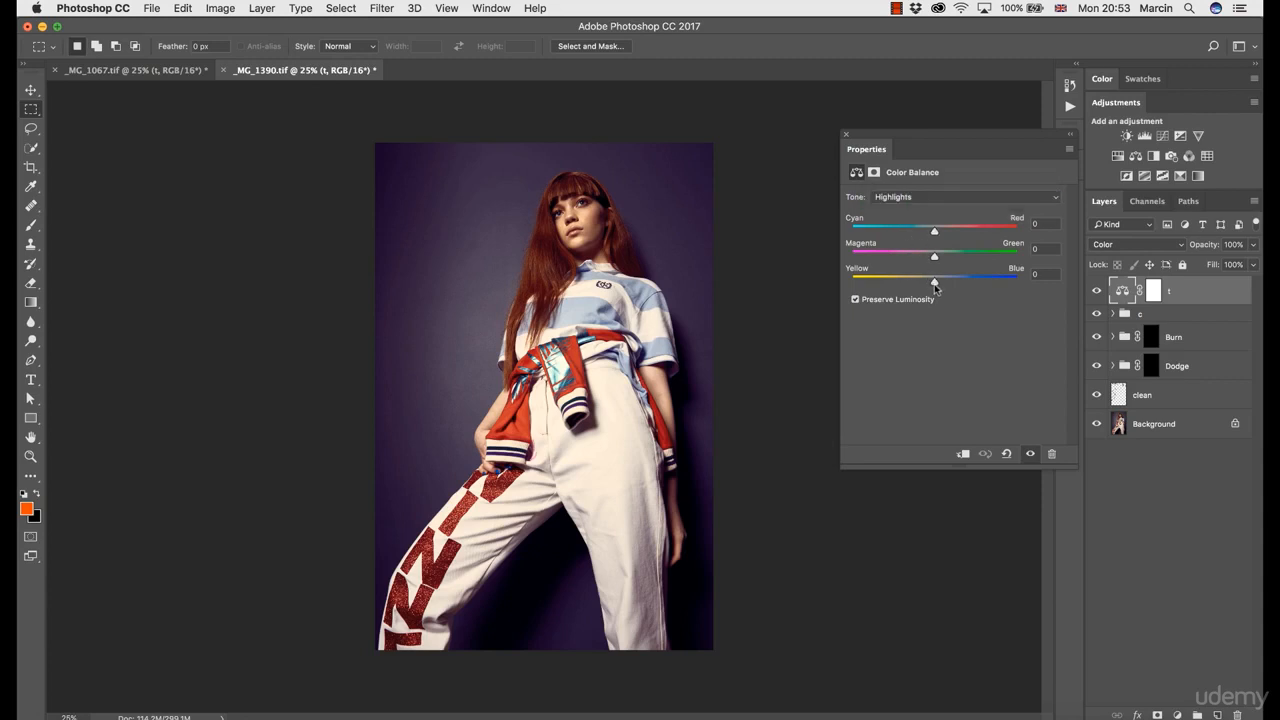
{"action": "left_click_drag", "start_coordinate": [933, 280], "coordinate": [930, 281]}
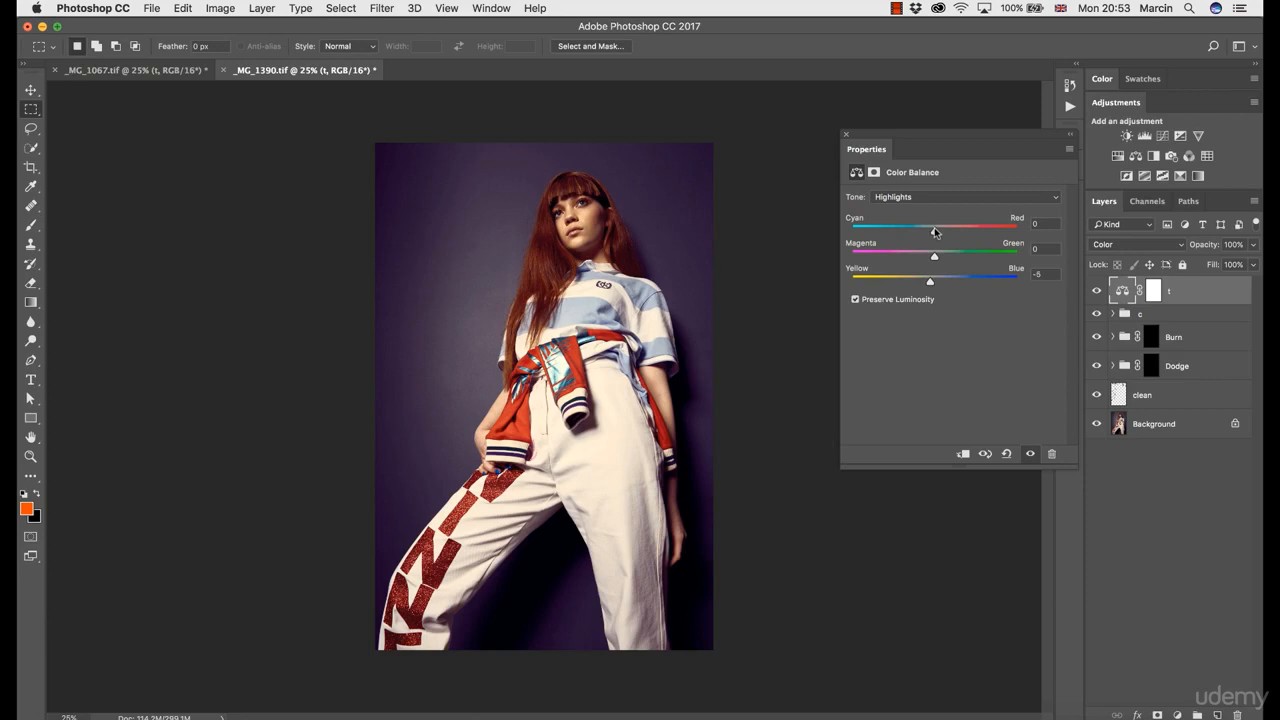
{"action": "left_click_drag", "start_coordinate": [933, 227], "coordinate": [905, 227]}
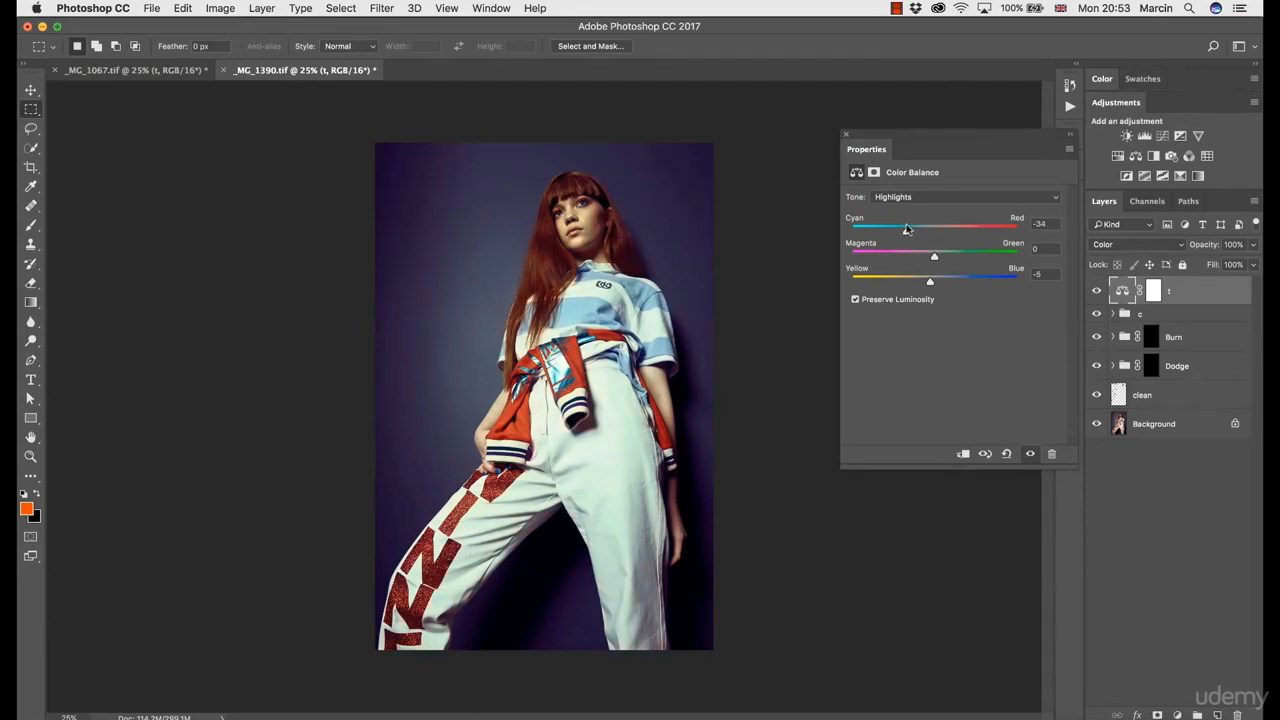
{"action": "left_click_drag", "start_coordinate": [907, 228], "coordinate": [928, 231]}
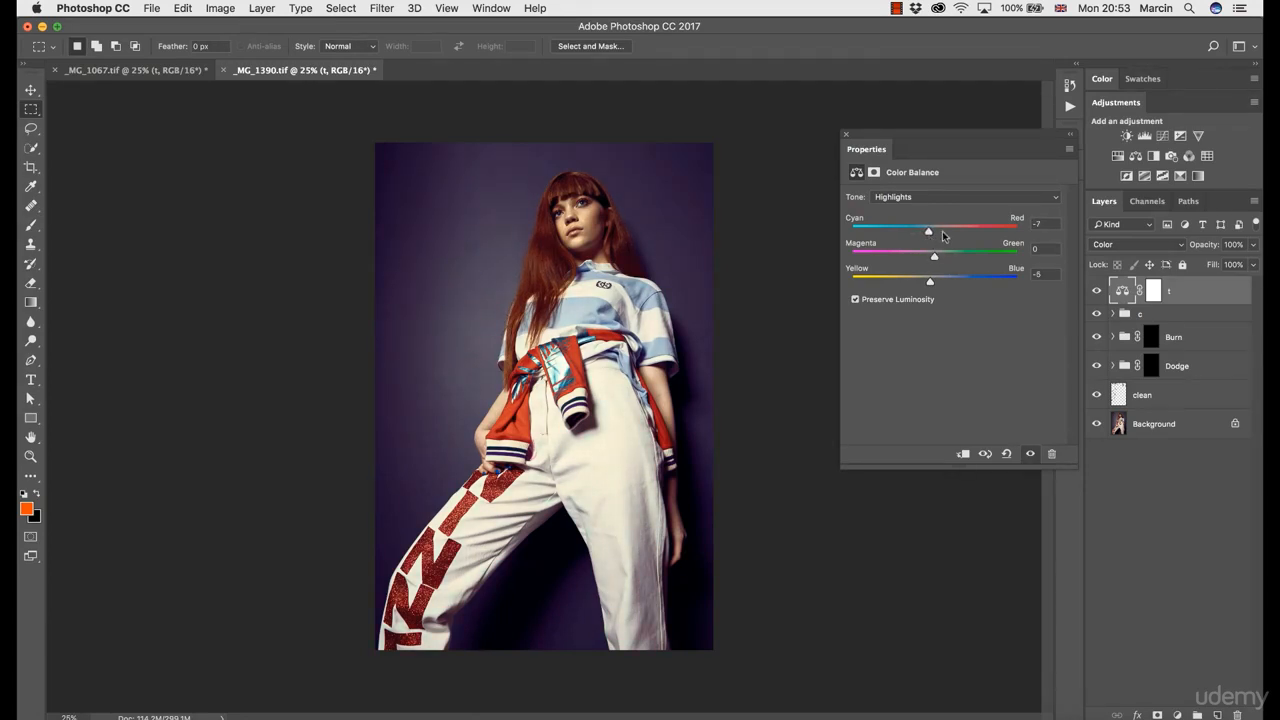
{"action": "left_click_drag", "start_coordinate": [928, 231], "coordinate": [934, 231]}
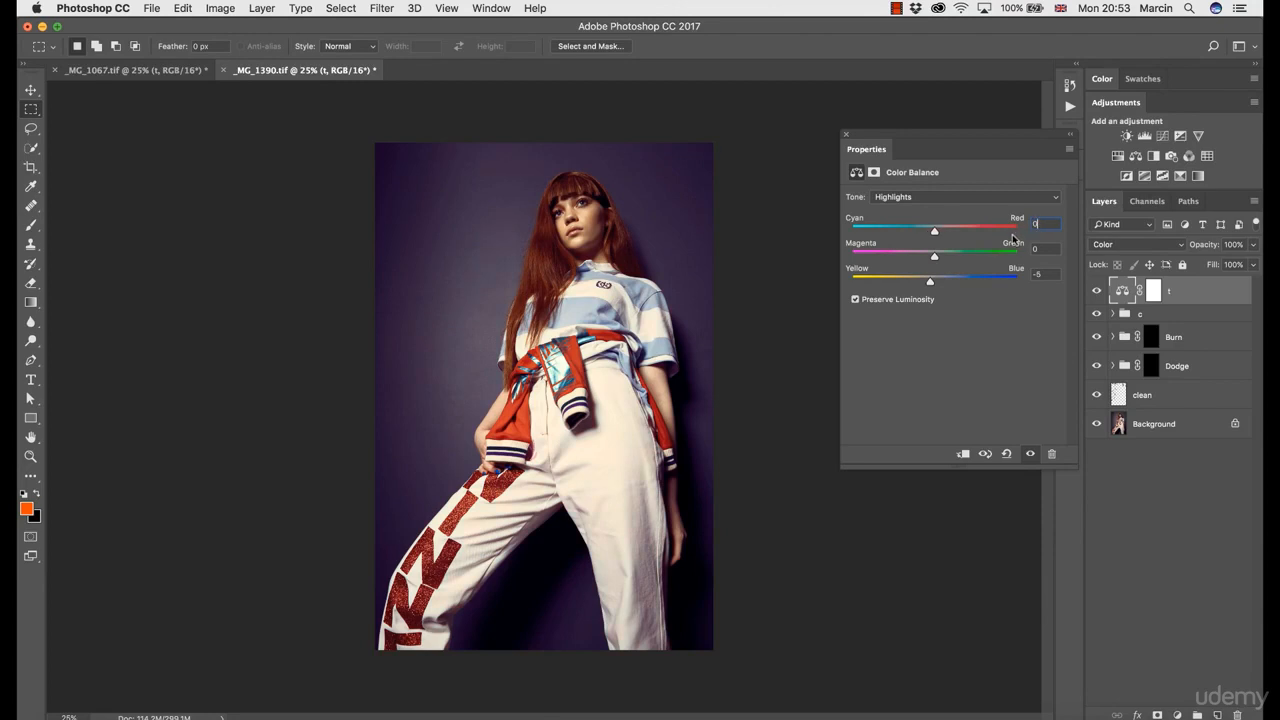
{"action": "left_click_drag", "start_coordinate": [934, 258], "coordinate": [952, 258]}
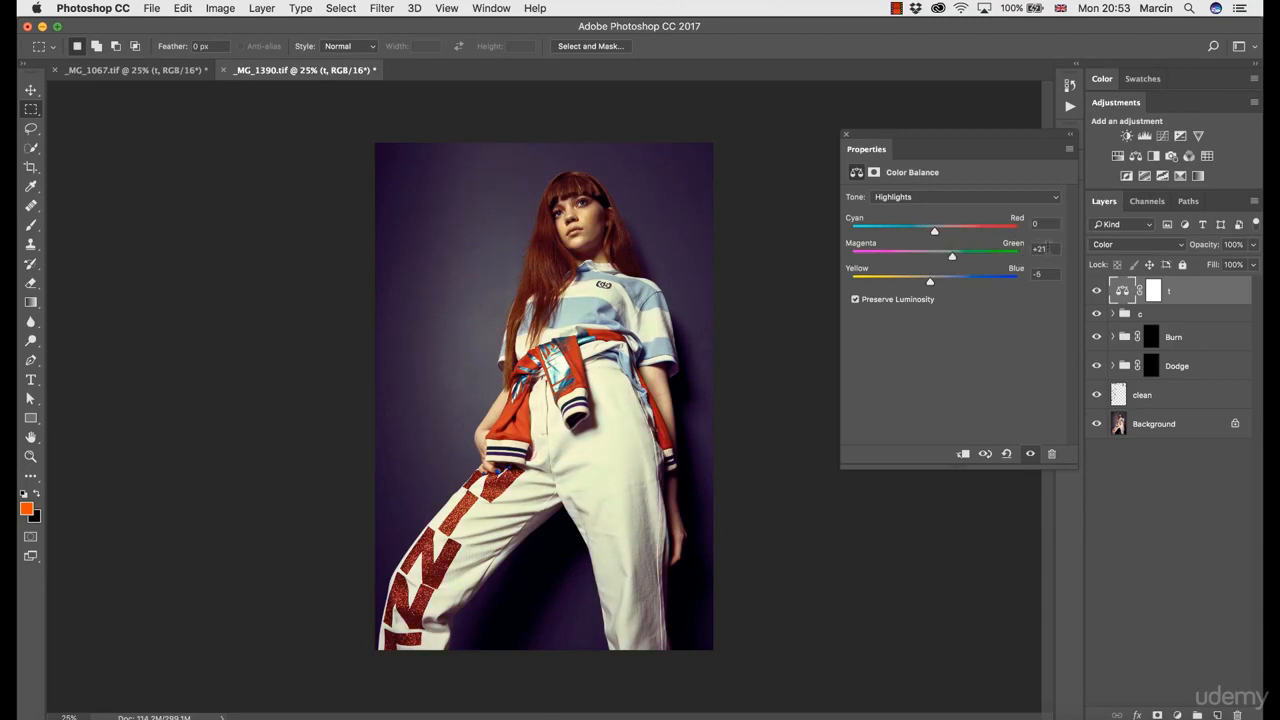
{"action": "left_click_drag", "start_coordinate": [933, 230], "coordinate": [925, 230]}
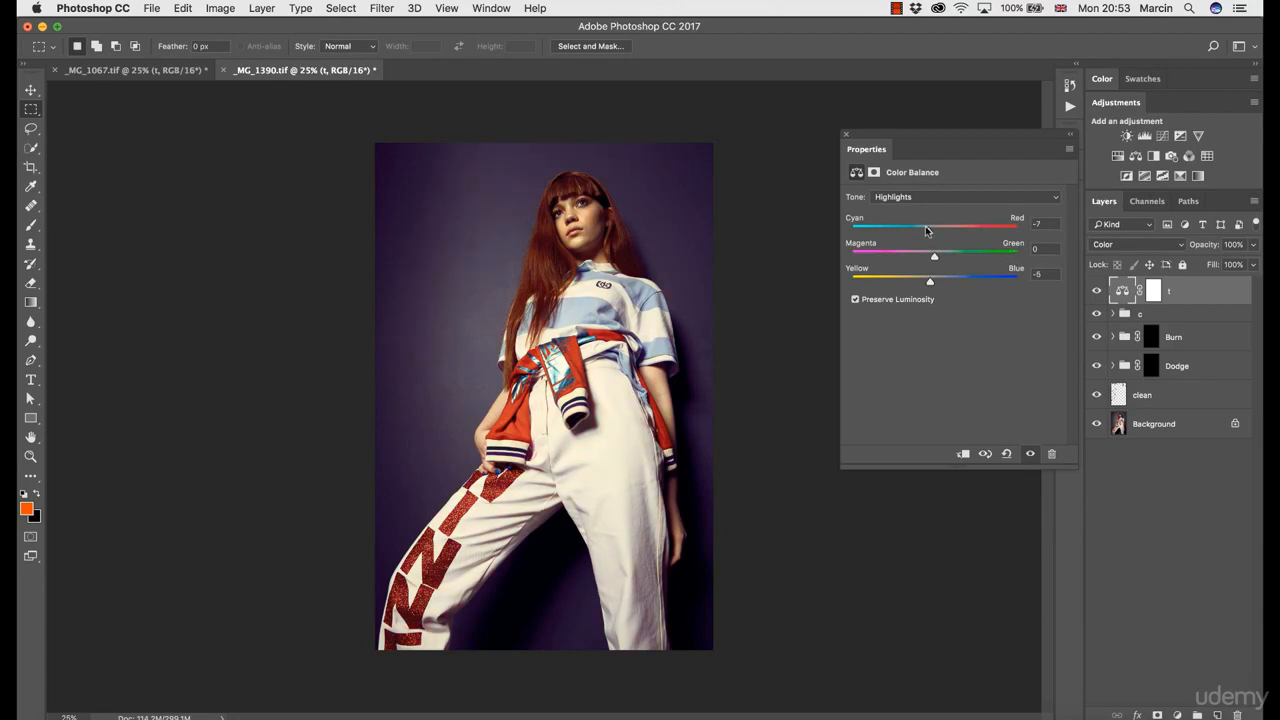
{"action": "left_click_drag", "start_coordinate": [910, 227], "coordinate": [930, 227]}
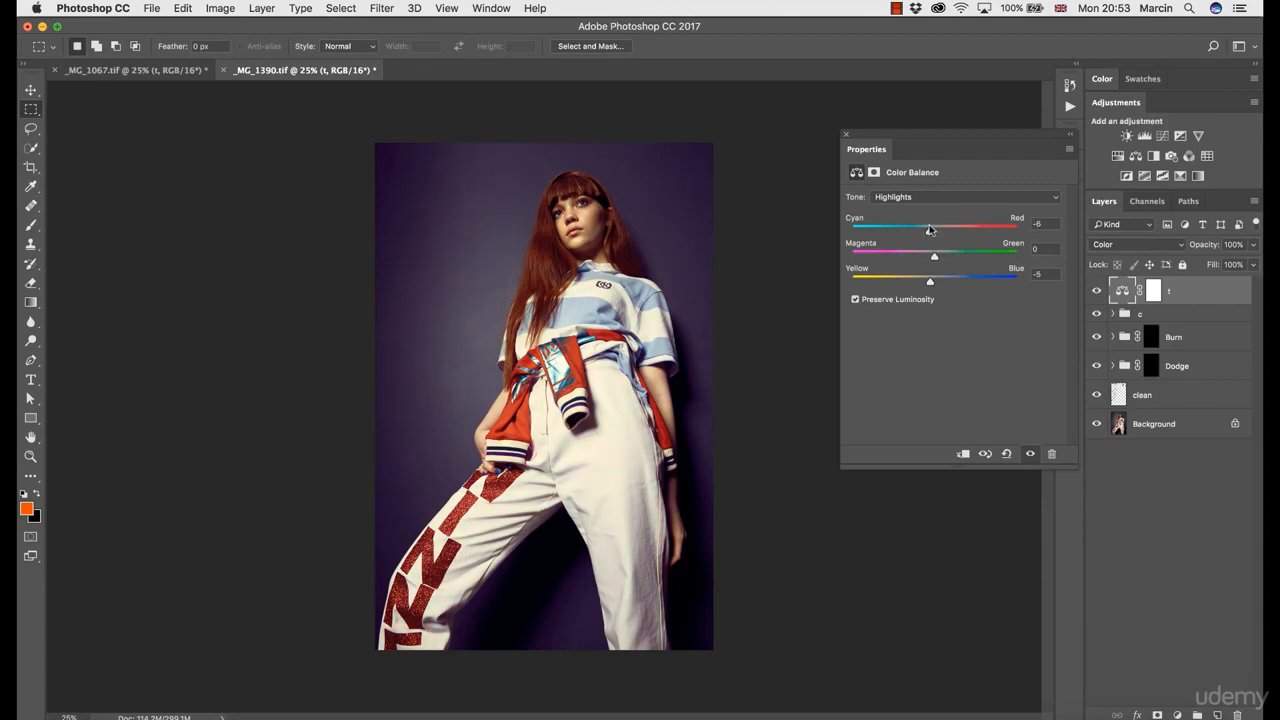
{"action": "left_click_drag", "start_coordinate": [908, 226], "coordinate": [930, 226]}
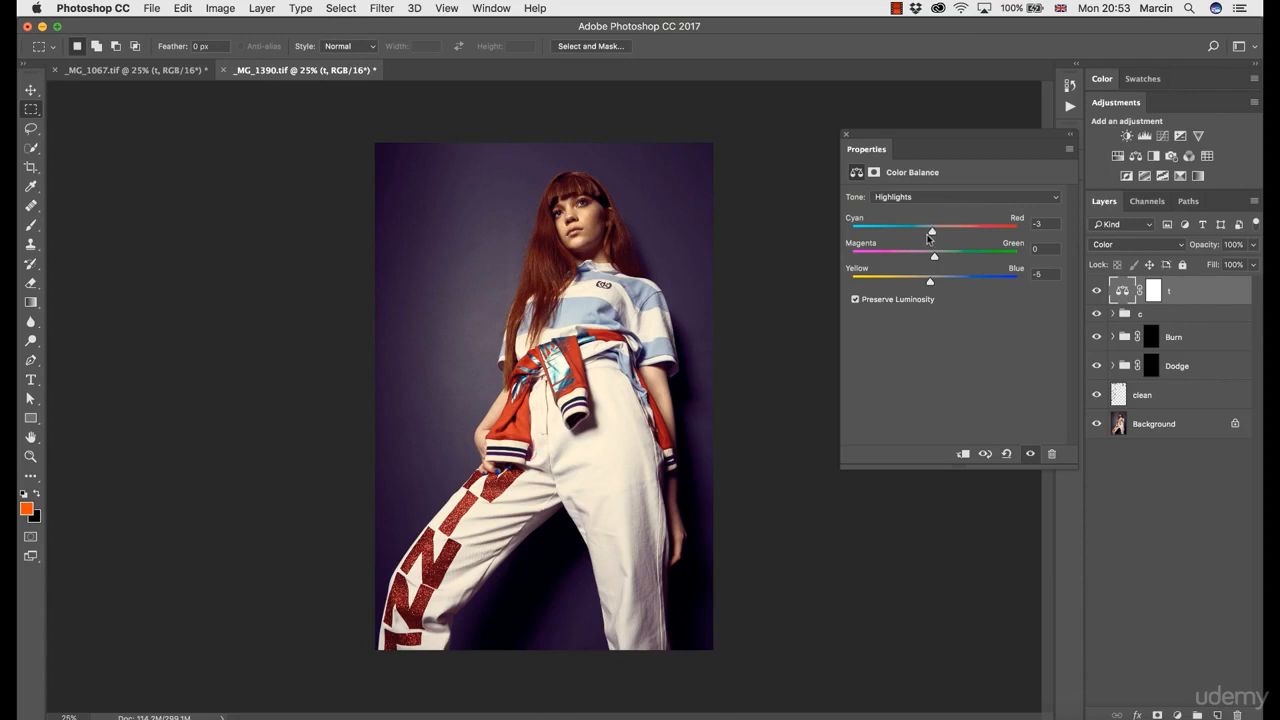
{"action": "left_click", "coordinate": [130, 69]}
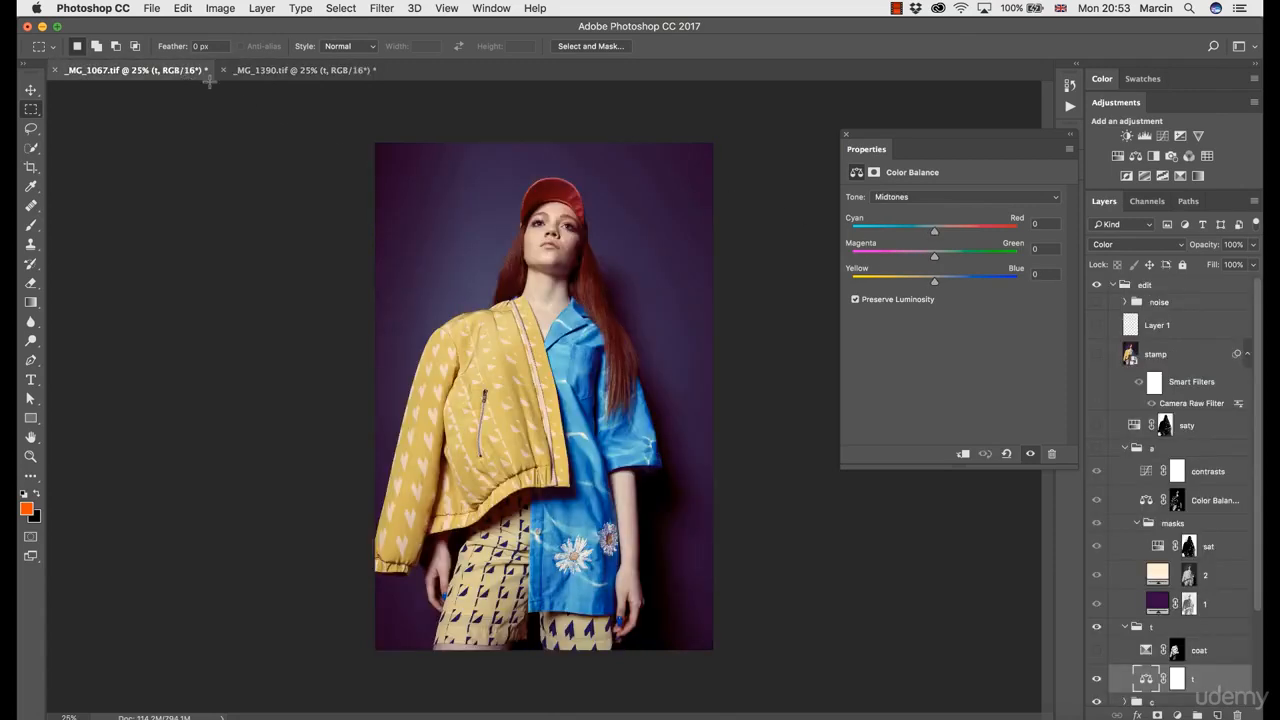
- Nudge the second photo's highlight Cyan to −4 and close the Color Balance properties
{"action": "left_click", "coordinate": [300, 69]}
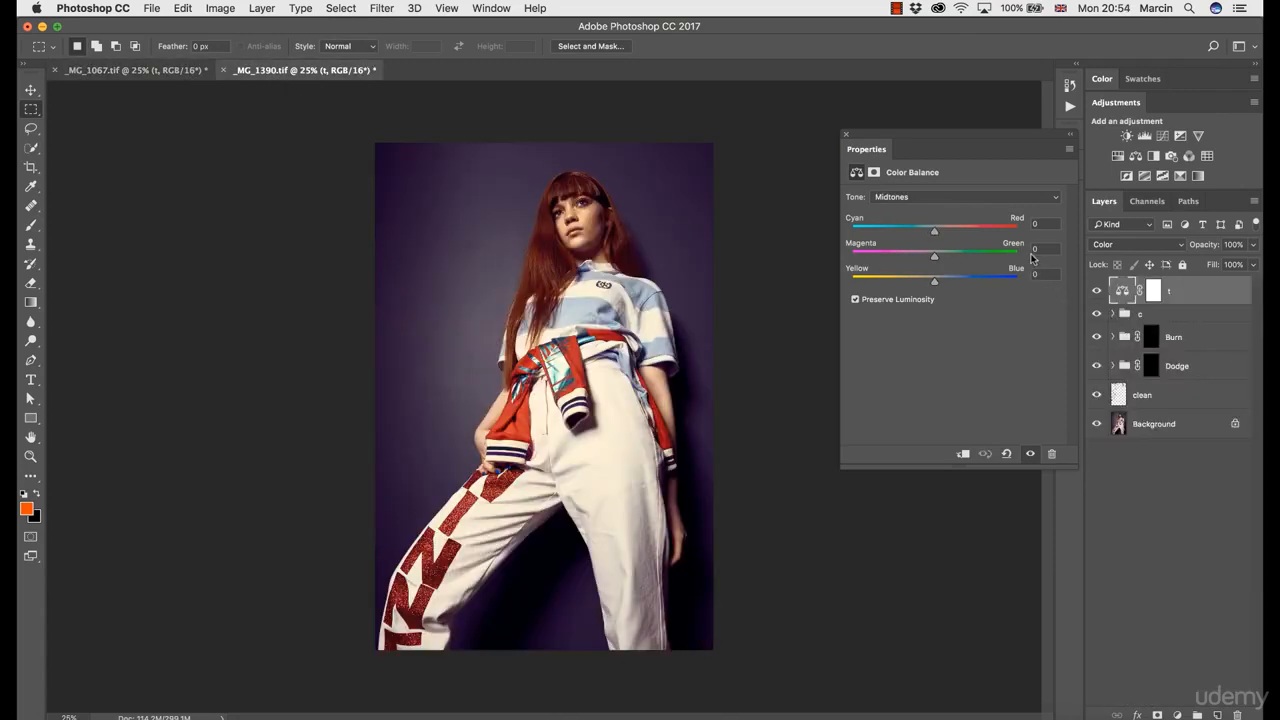
{"action": "left_click", "coordinate": [965, 196]}
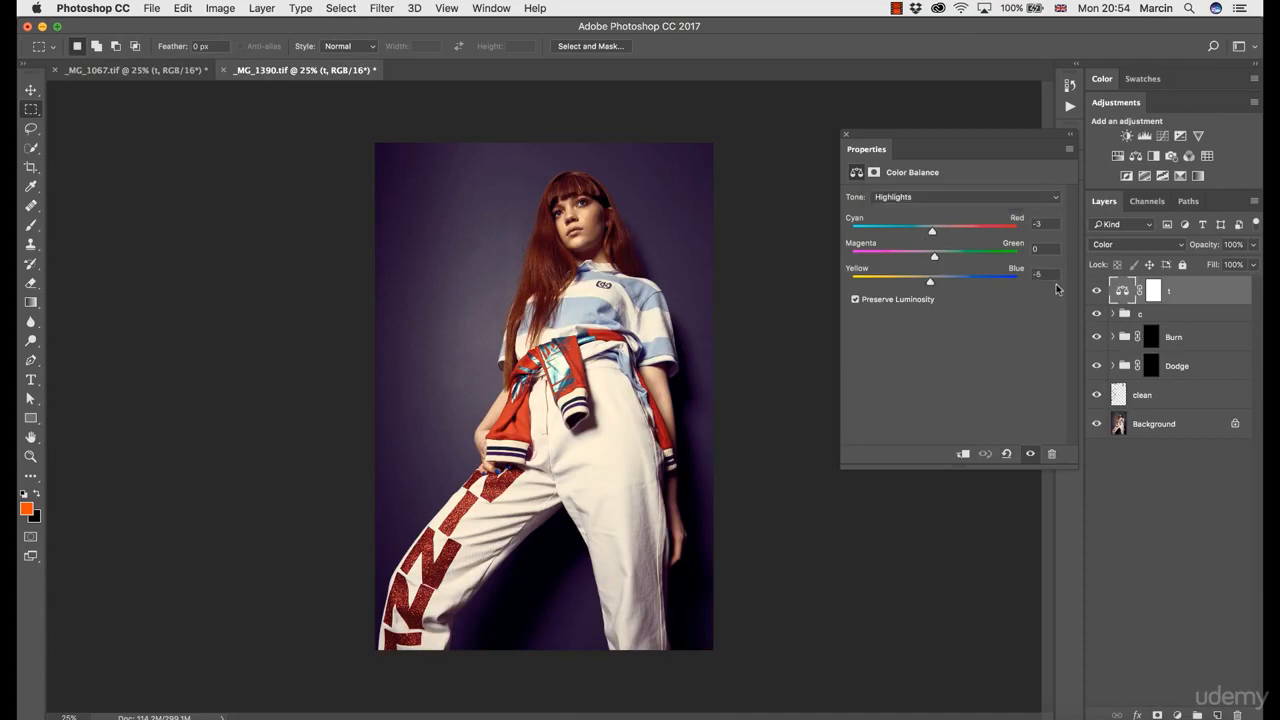
{"action": "left_click_drag", "start_coordinate": [932, 228], "coordinate": [928, 228]}
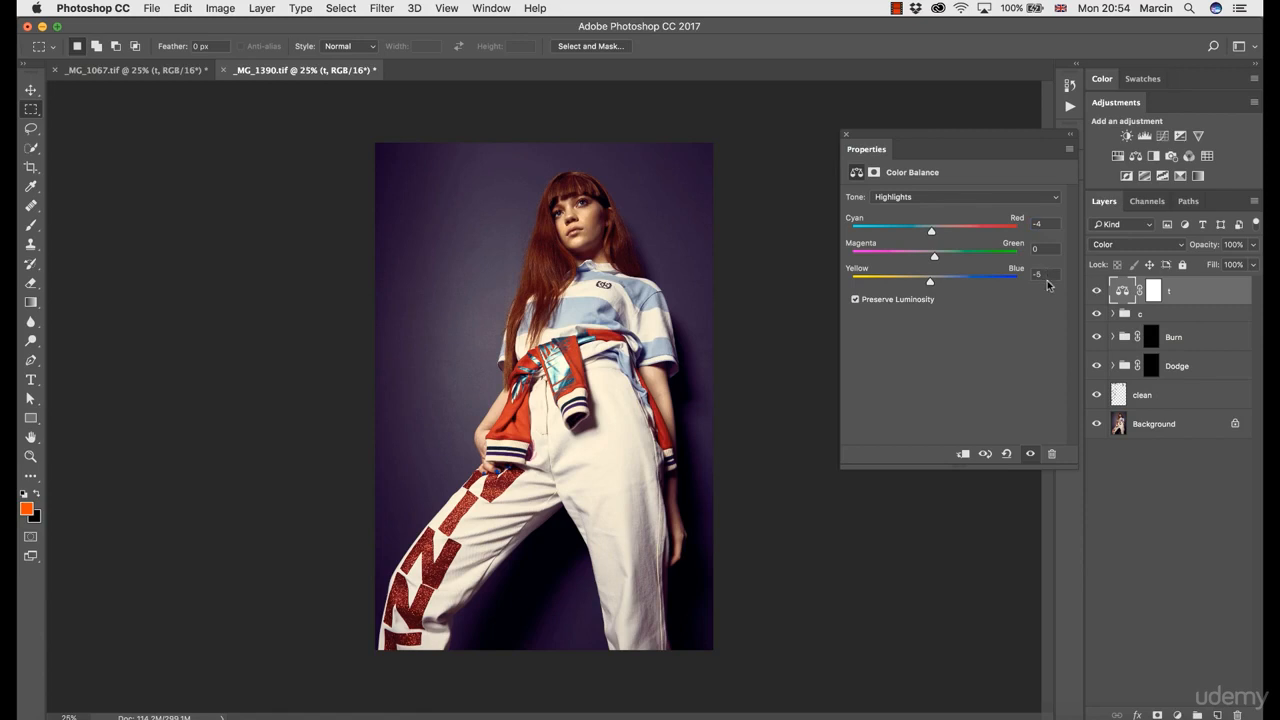
{"action": "left_click", "coordinate": [846, 134]}
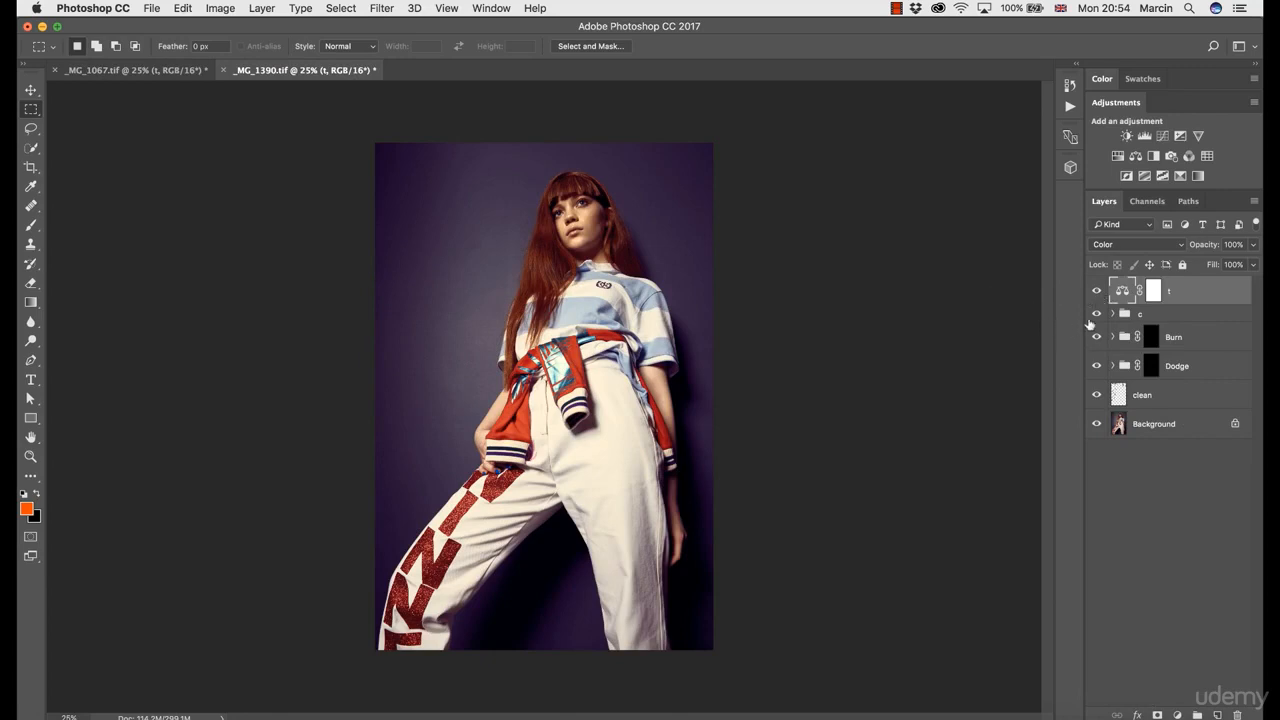
{"action": "left_click", "coordinate": [893, 196]}
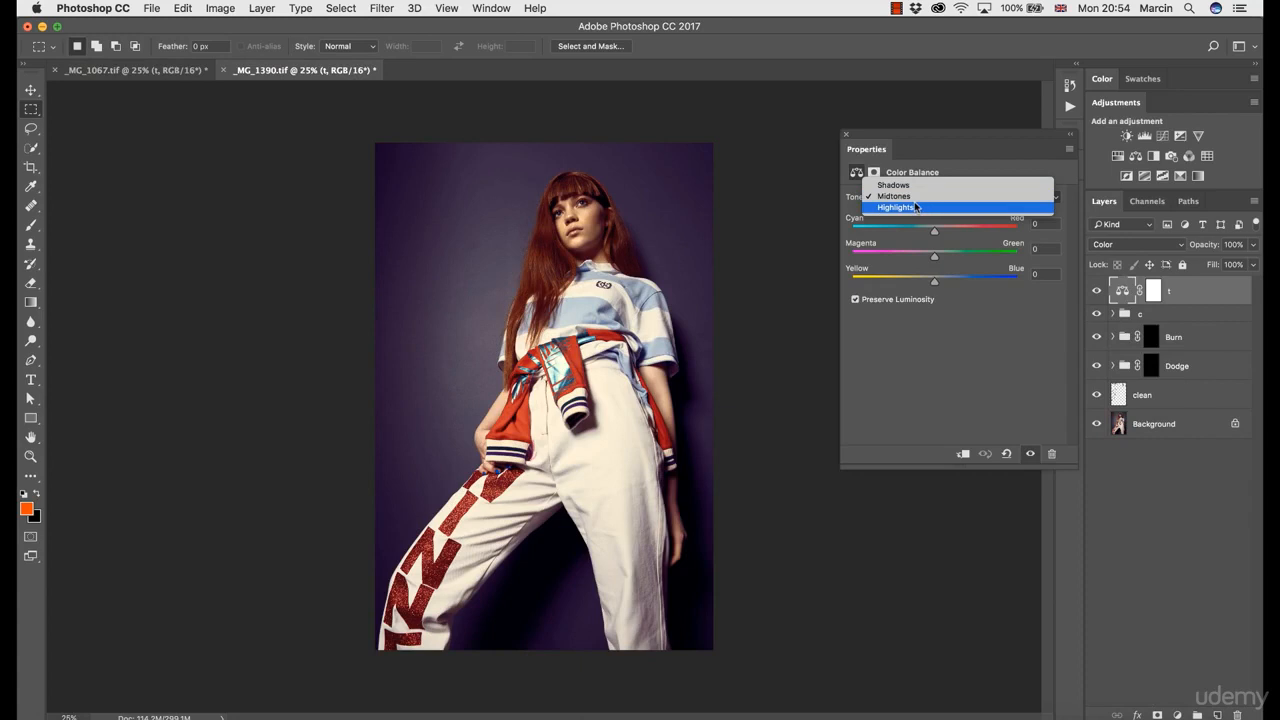
{"action": "left_click", "coordinate": [891, 196]}
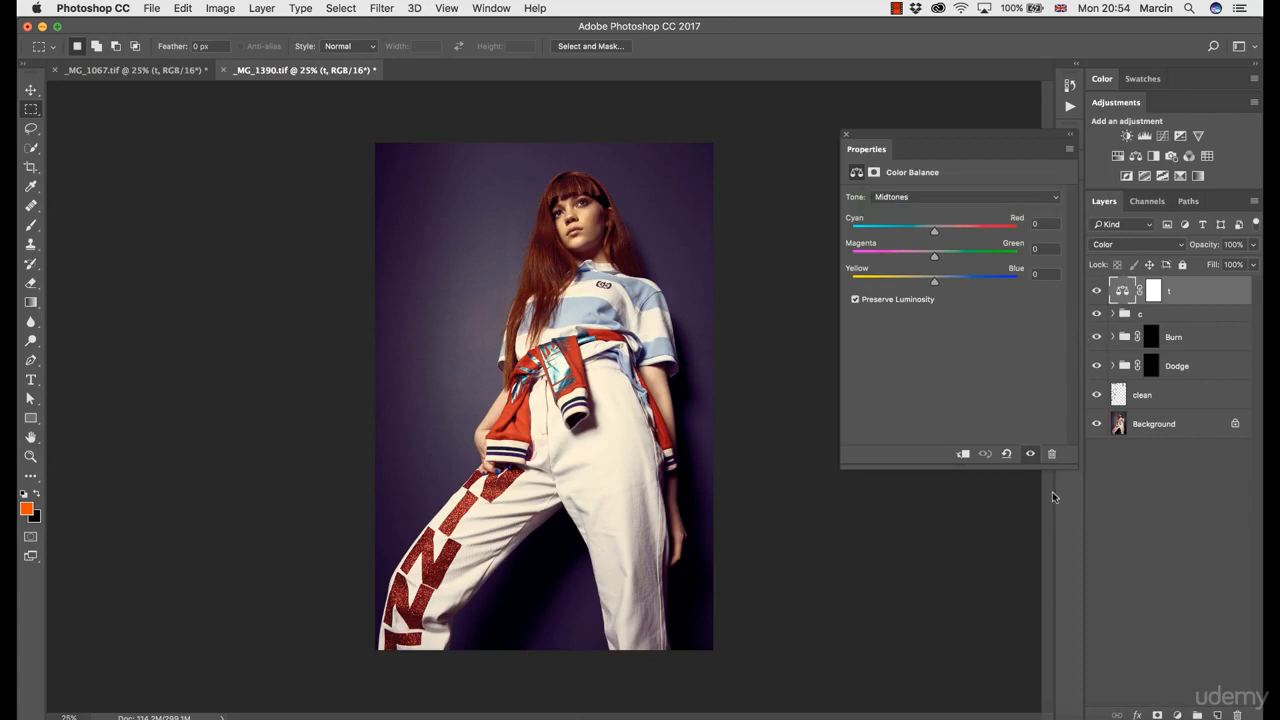
{"action": "left_click", "coordinate": [846, 134]}
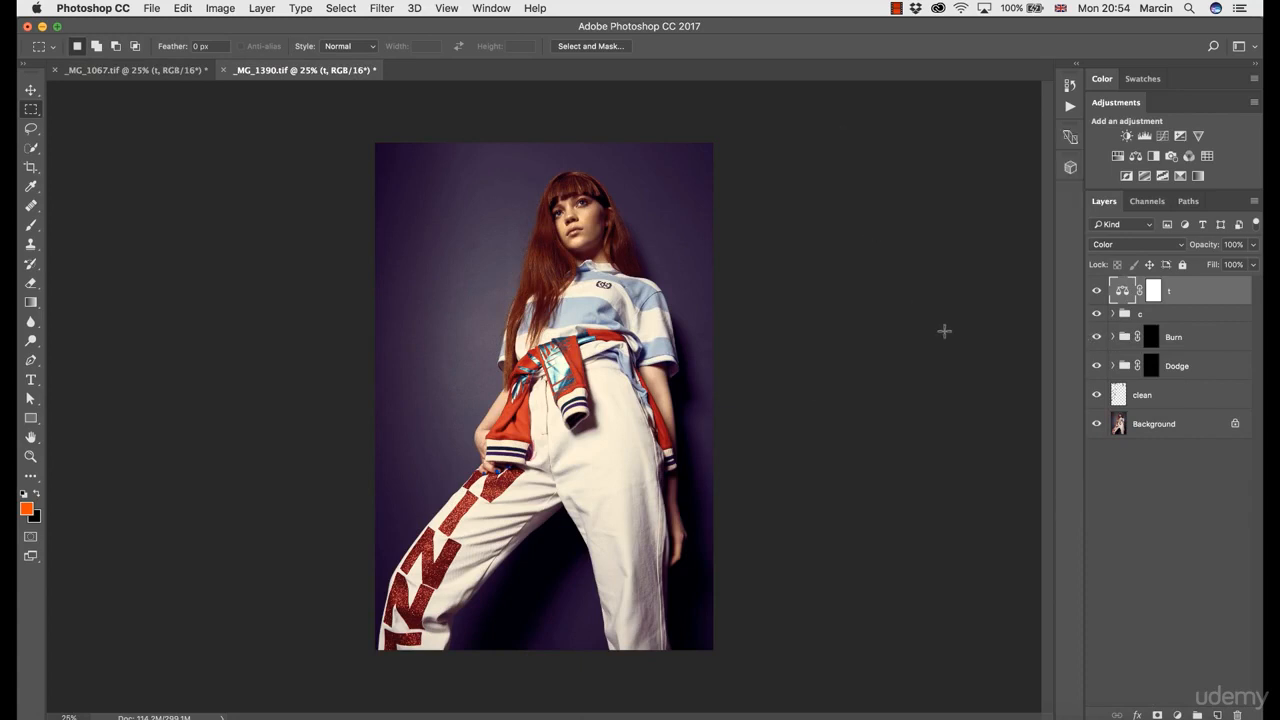